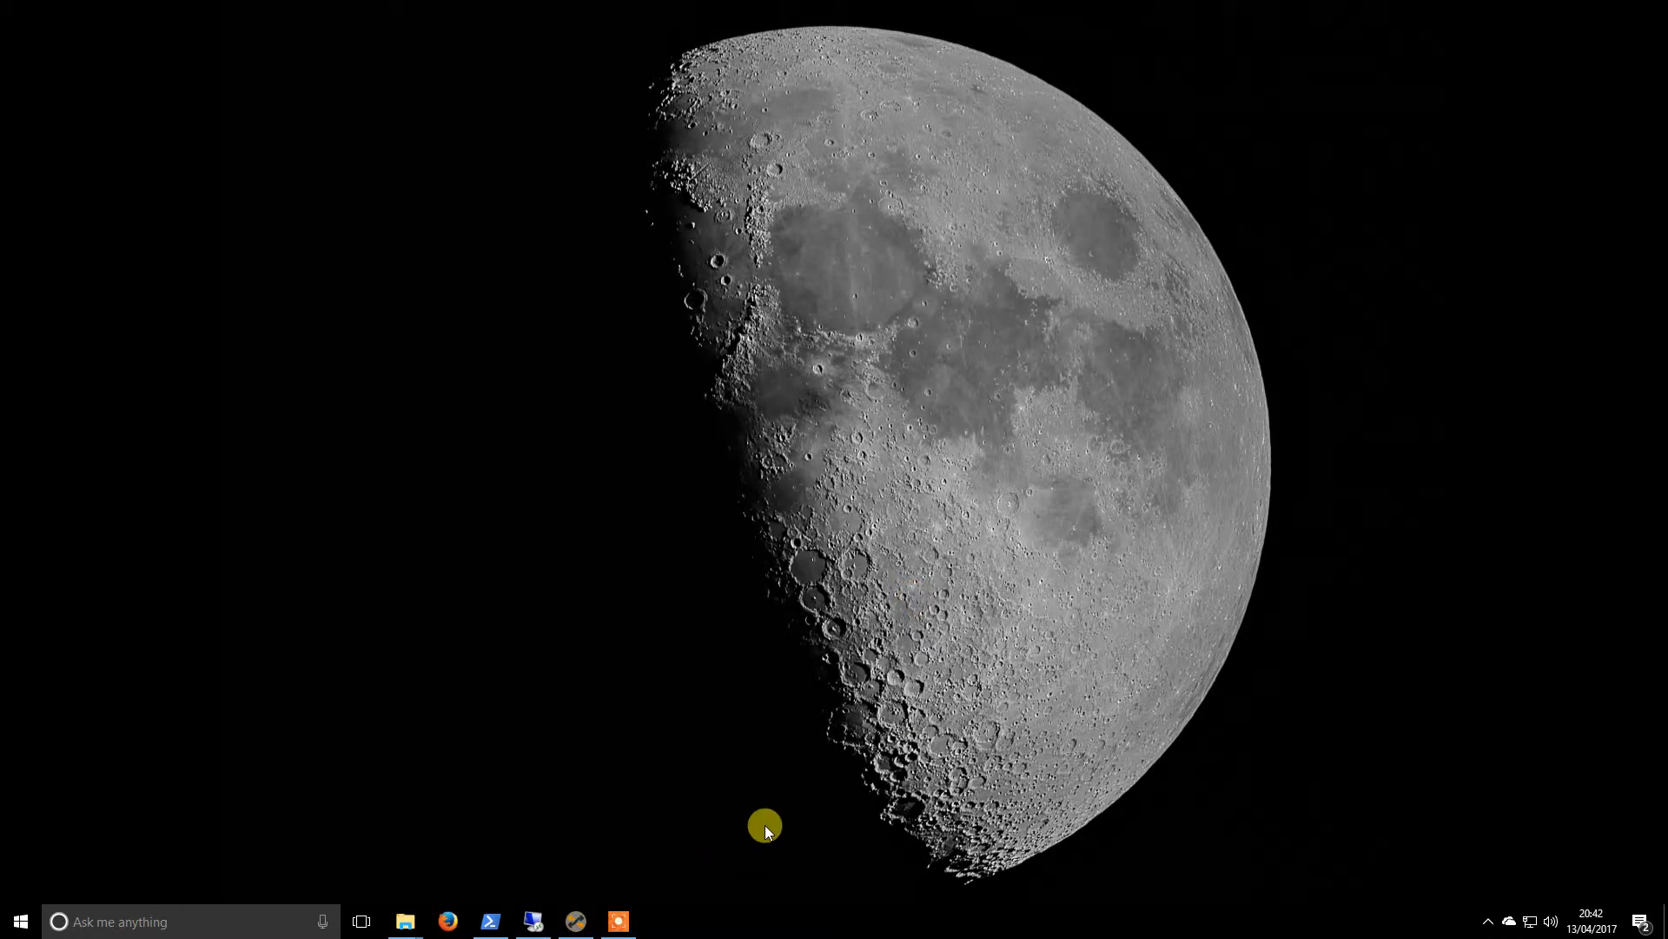
mouse_move(645, 872)
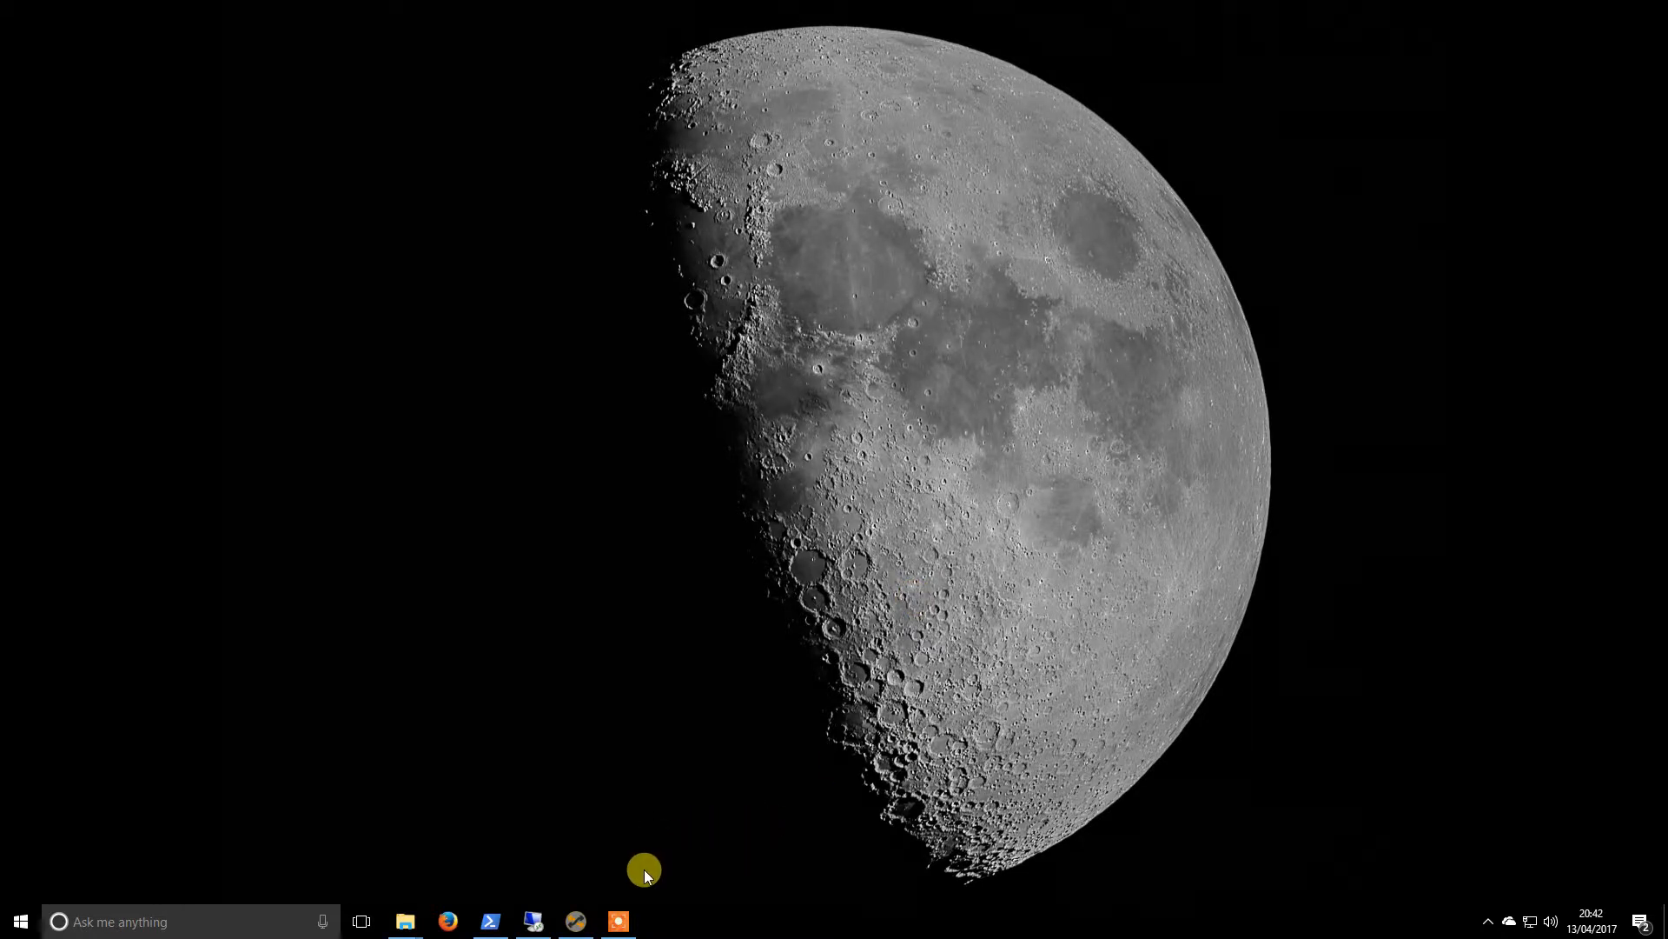
Launch Sequence Generator Pro from the taskbar and open the Tools menu.
click(618, 921)
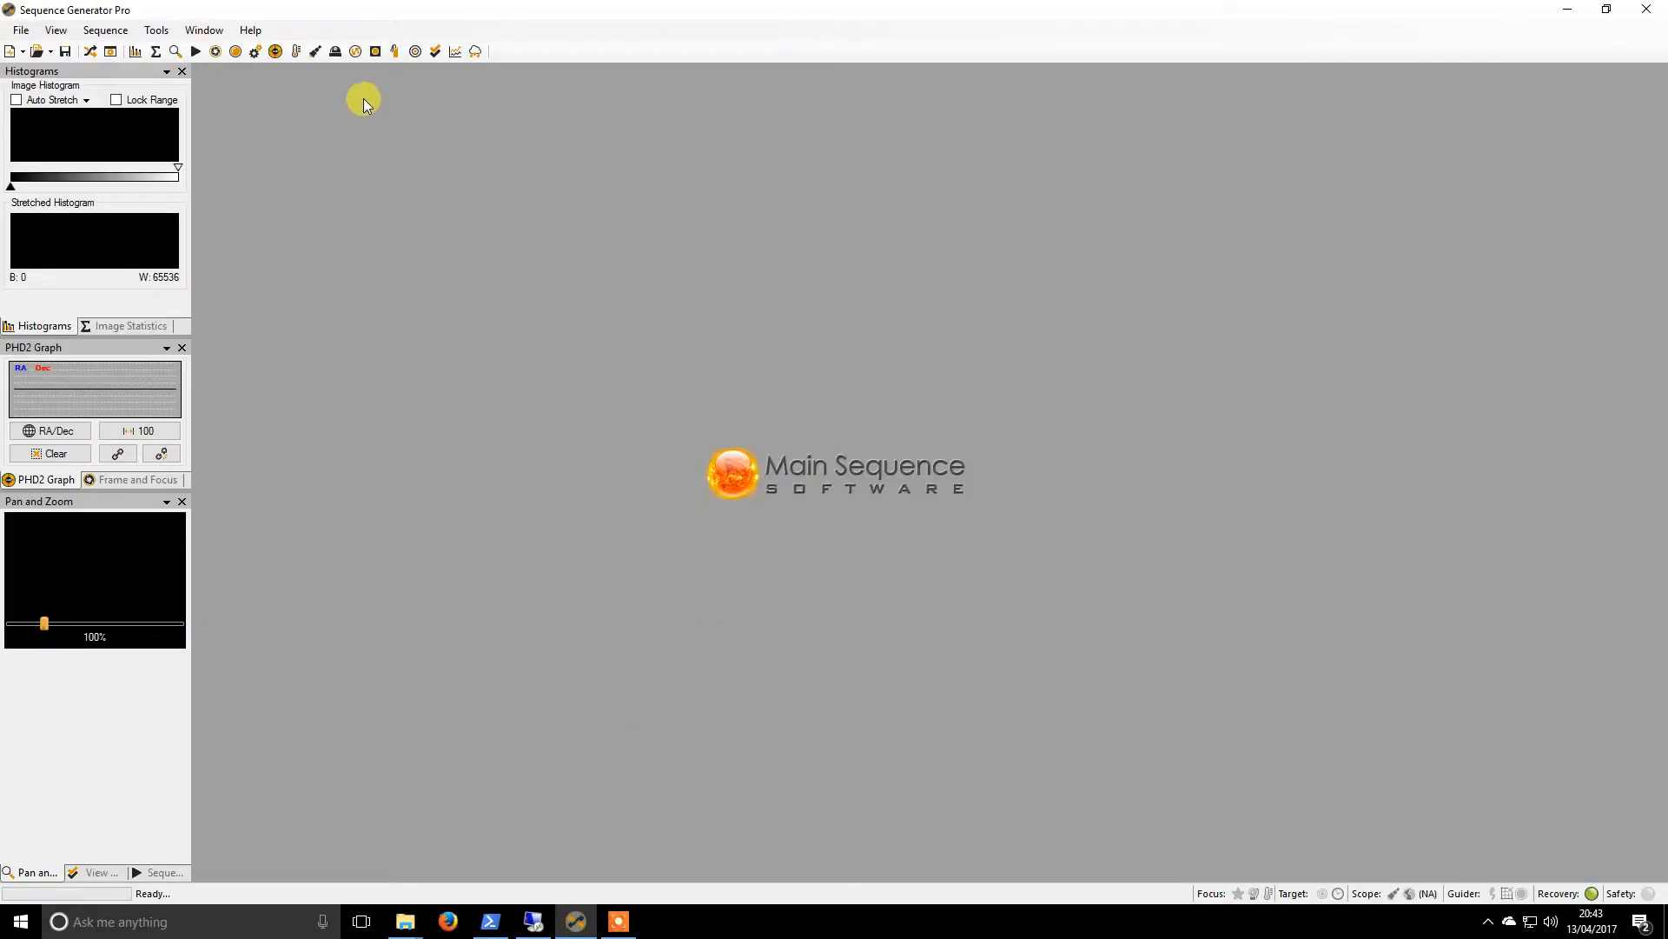
click(103, 30)
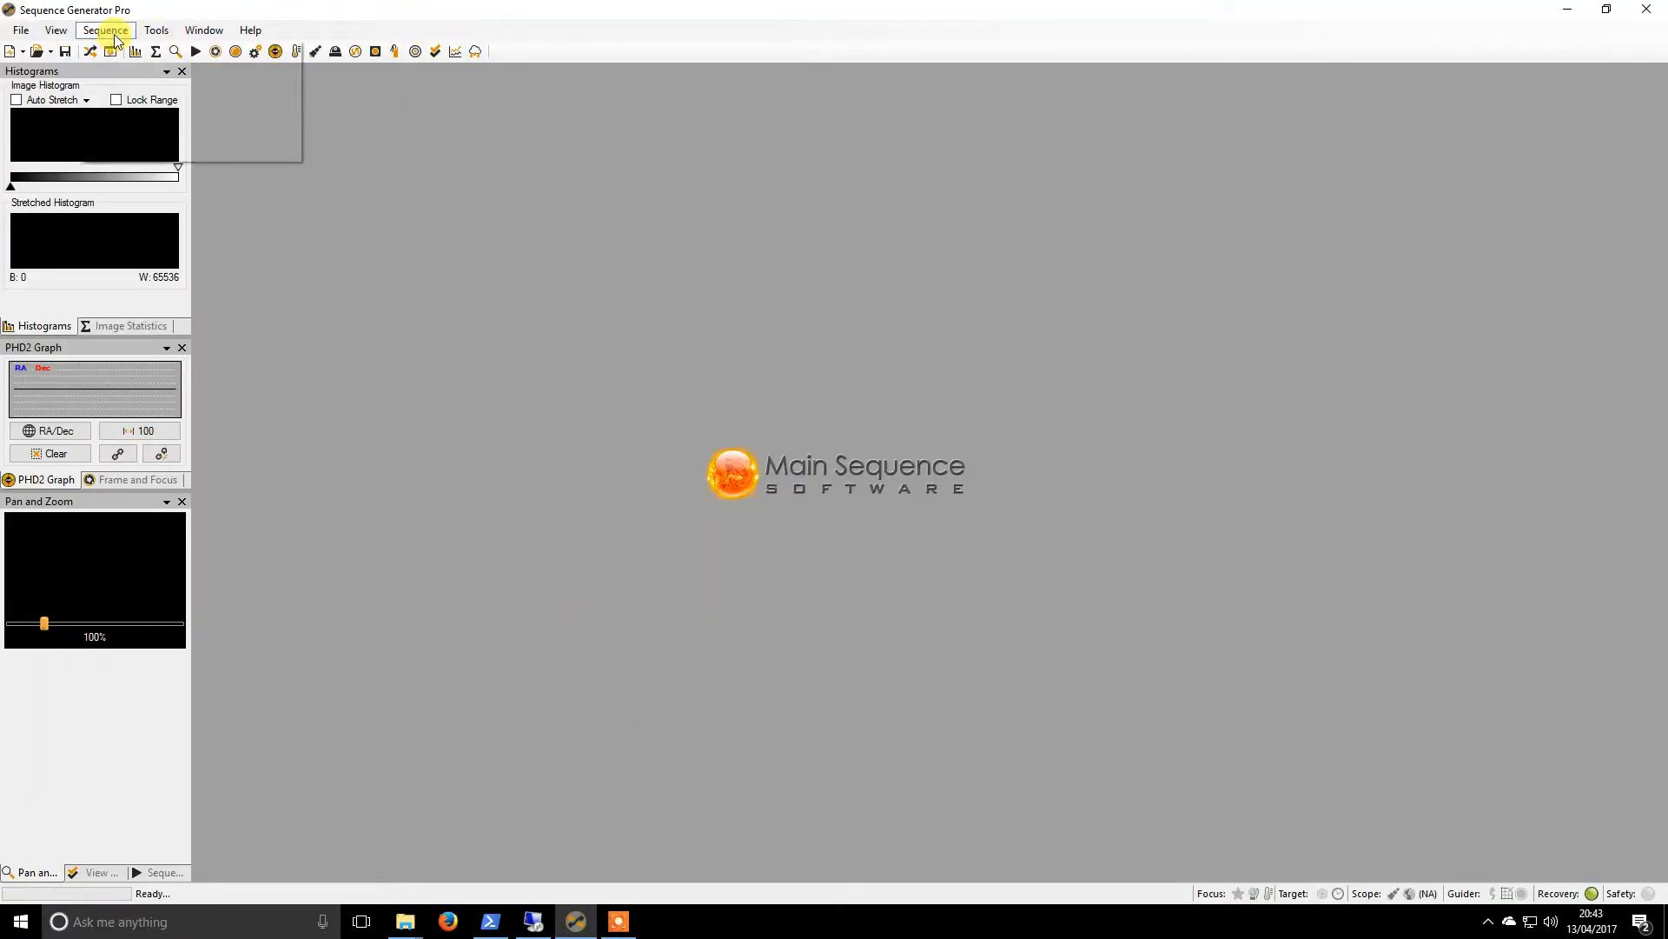
click(156, 29)
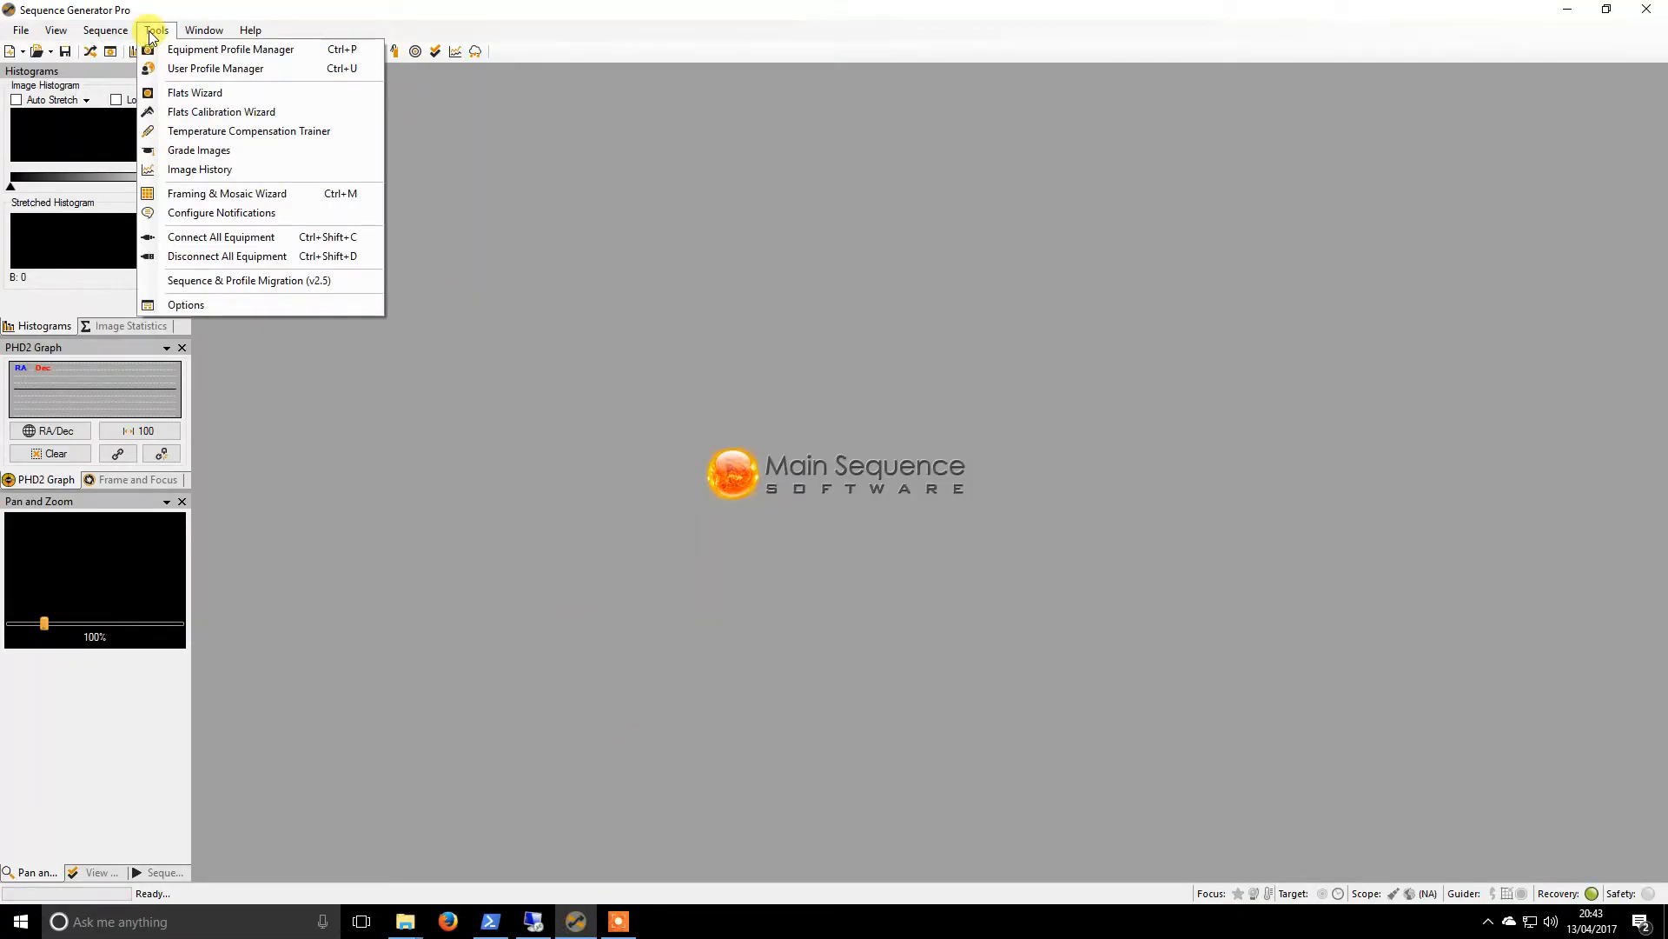
mouse_move(221, 217)
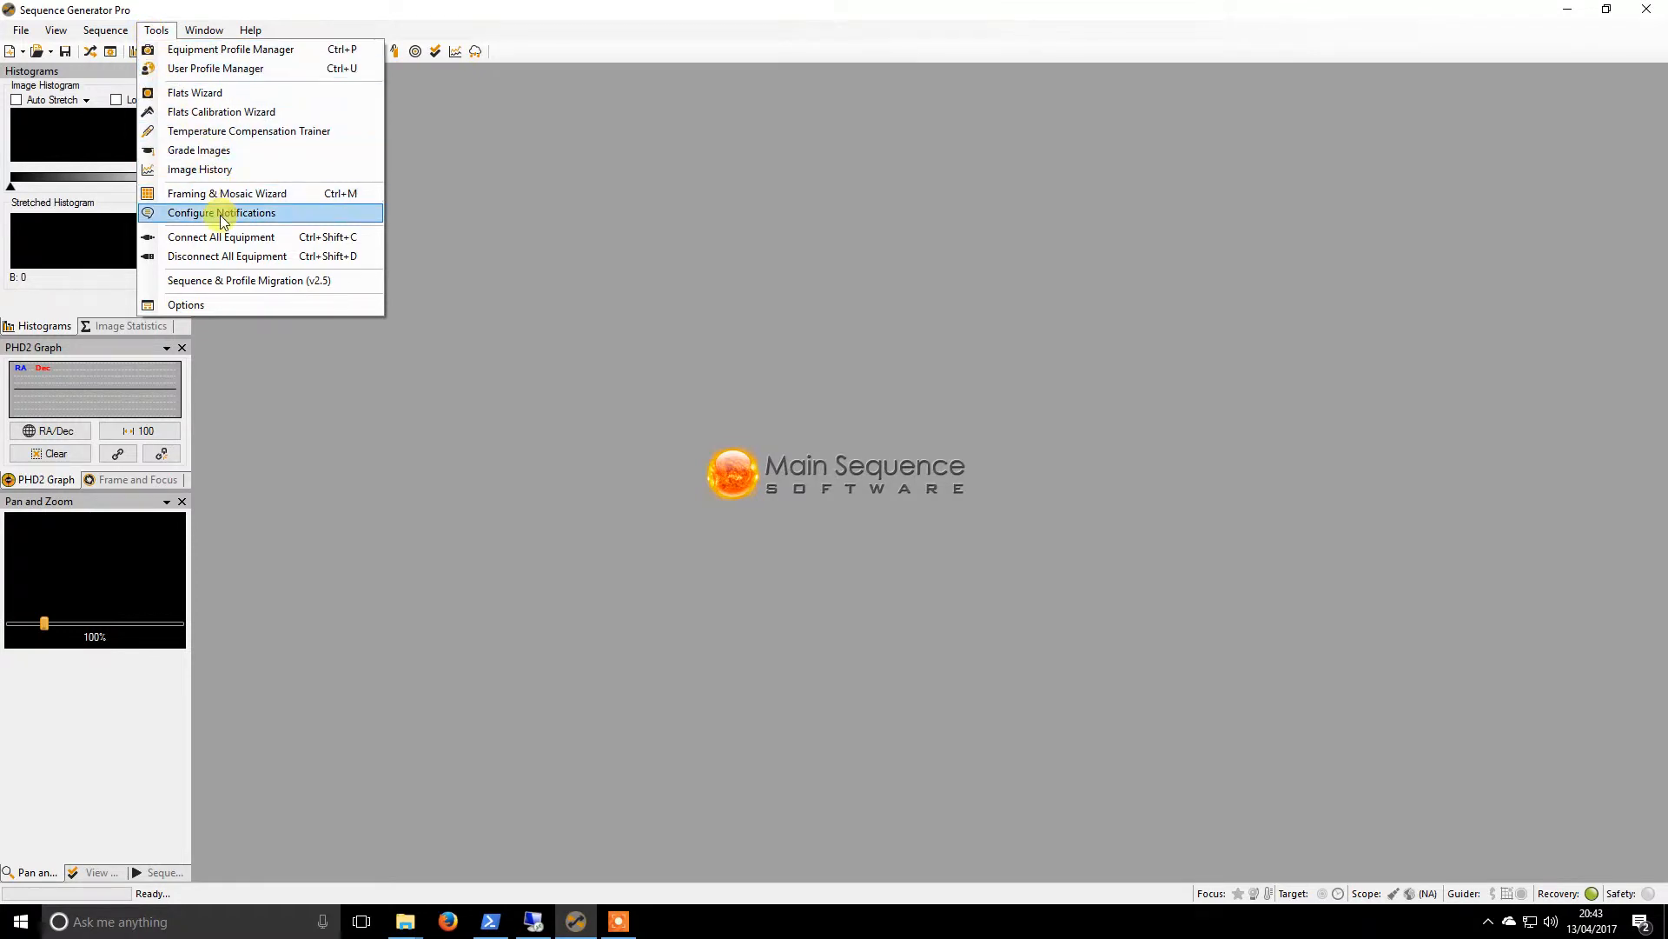
Open Configure Notifications and enable Email 1 for alerts, warnings and errors.
click(223, 213)
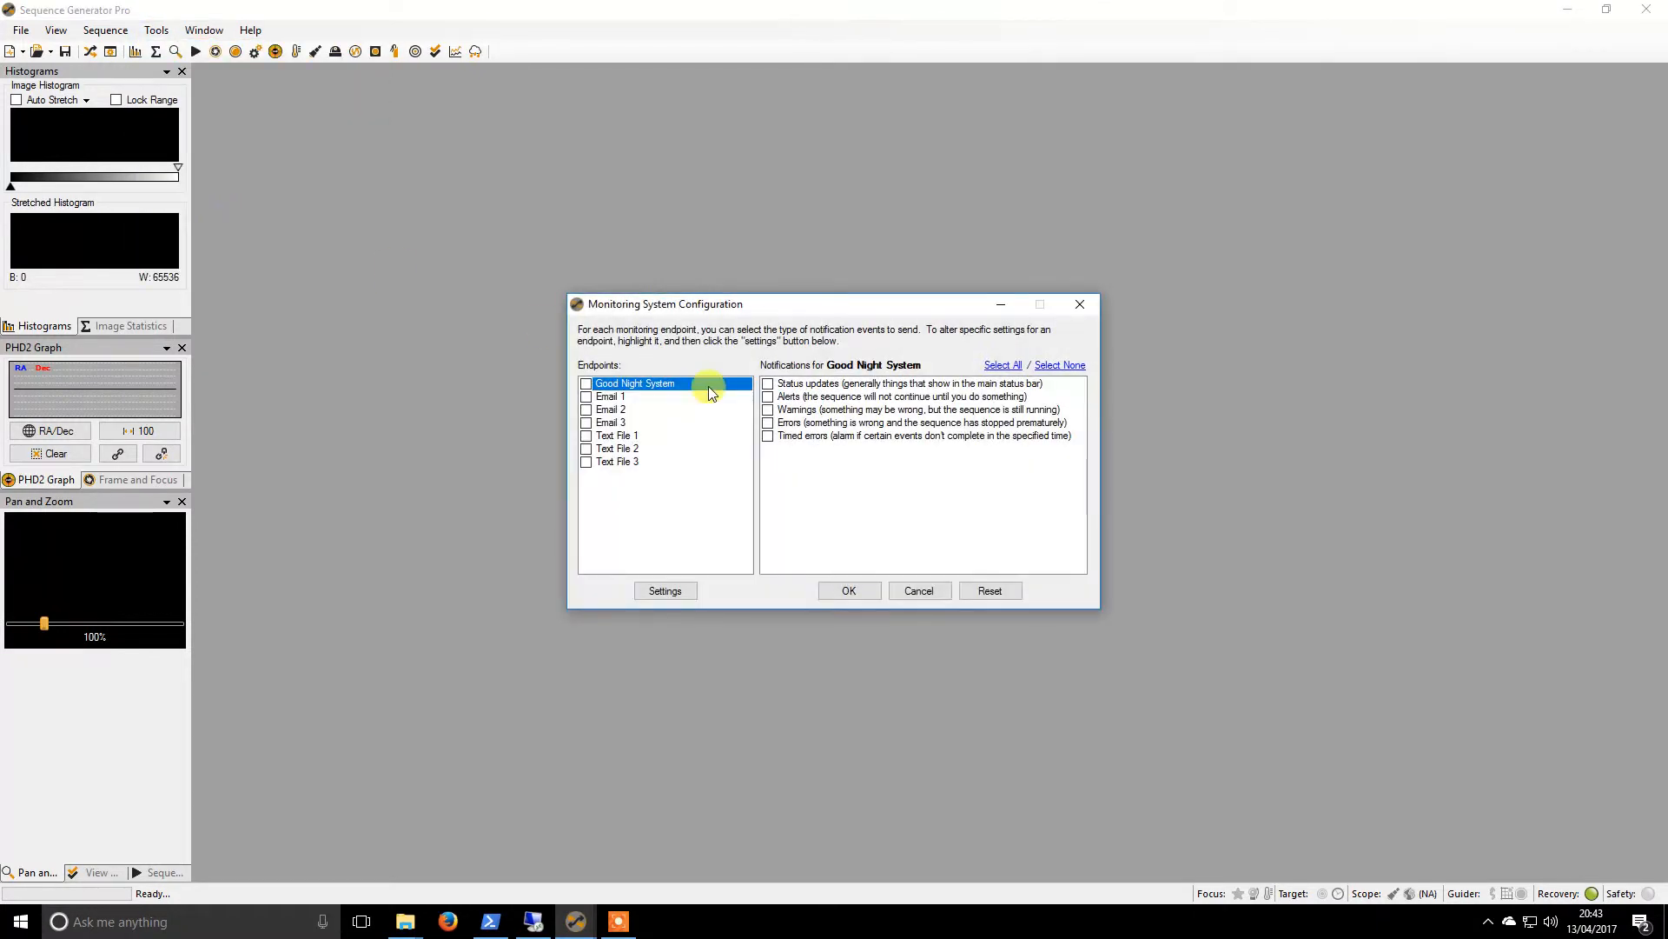
click(612, 397)
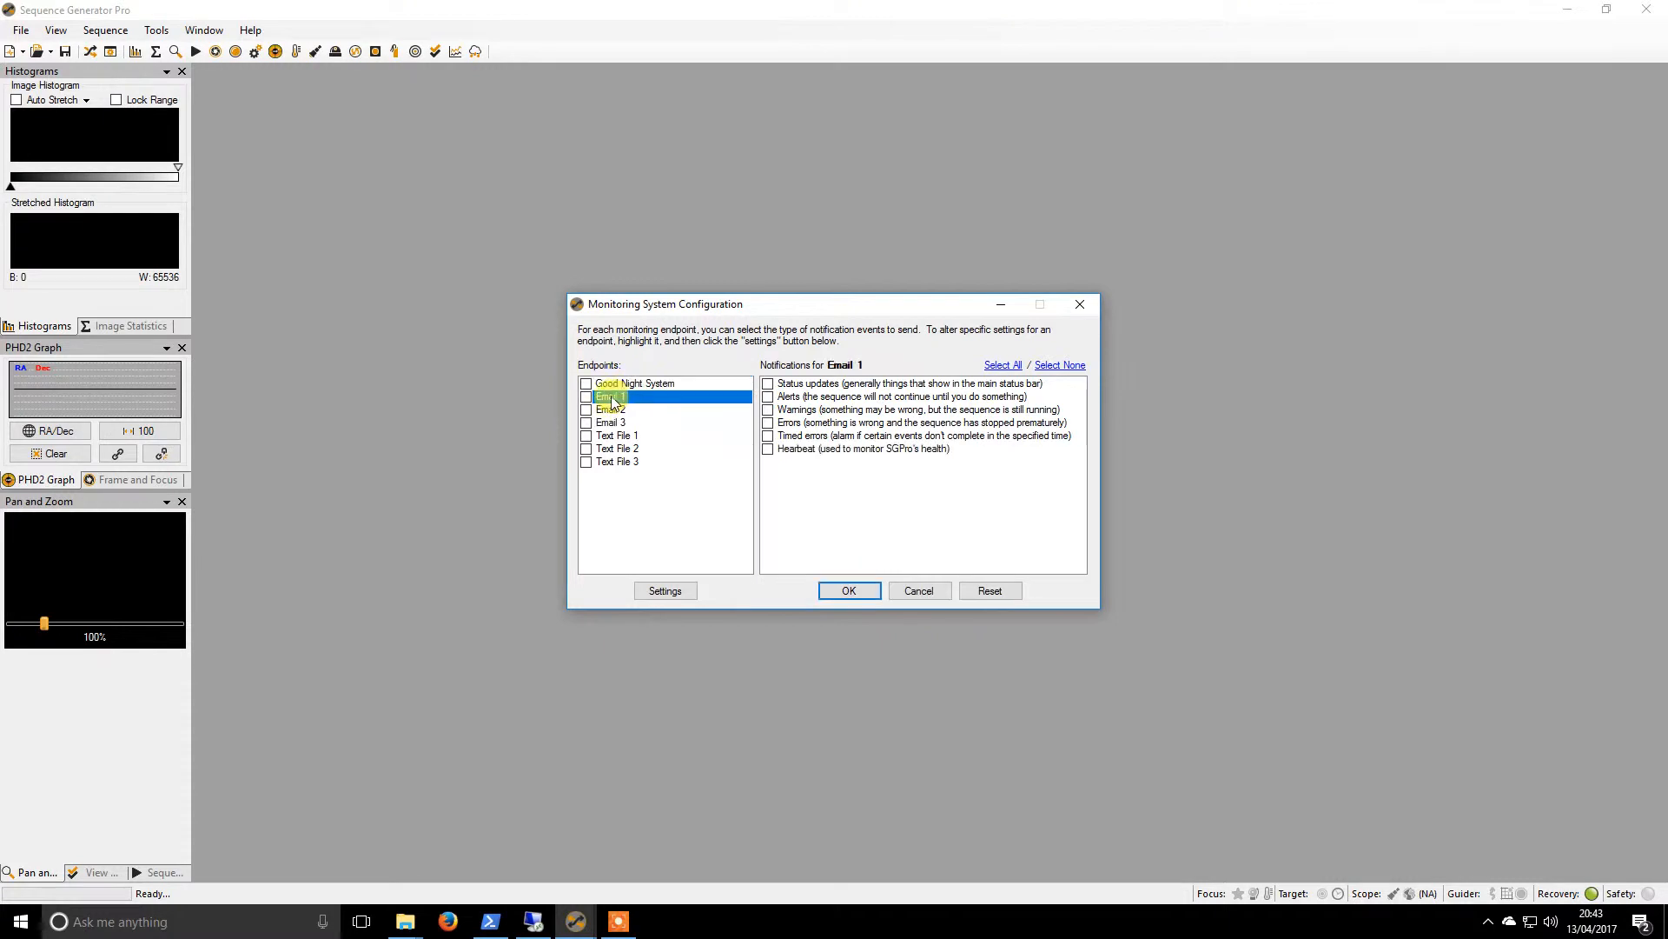
click(586, 395)
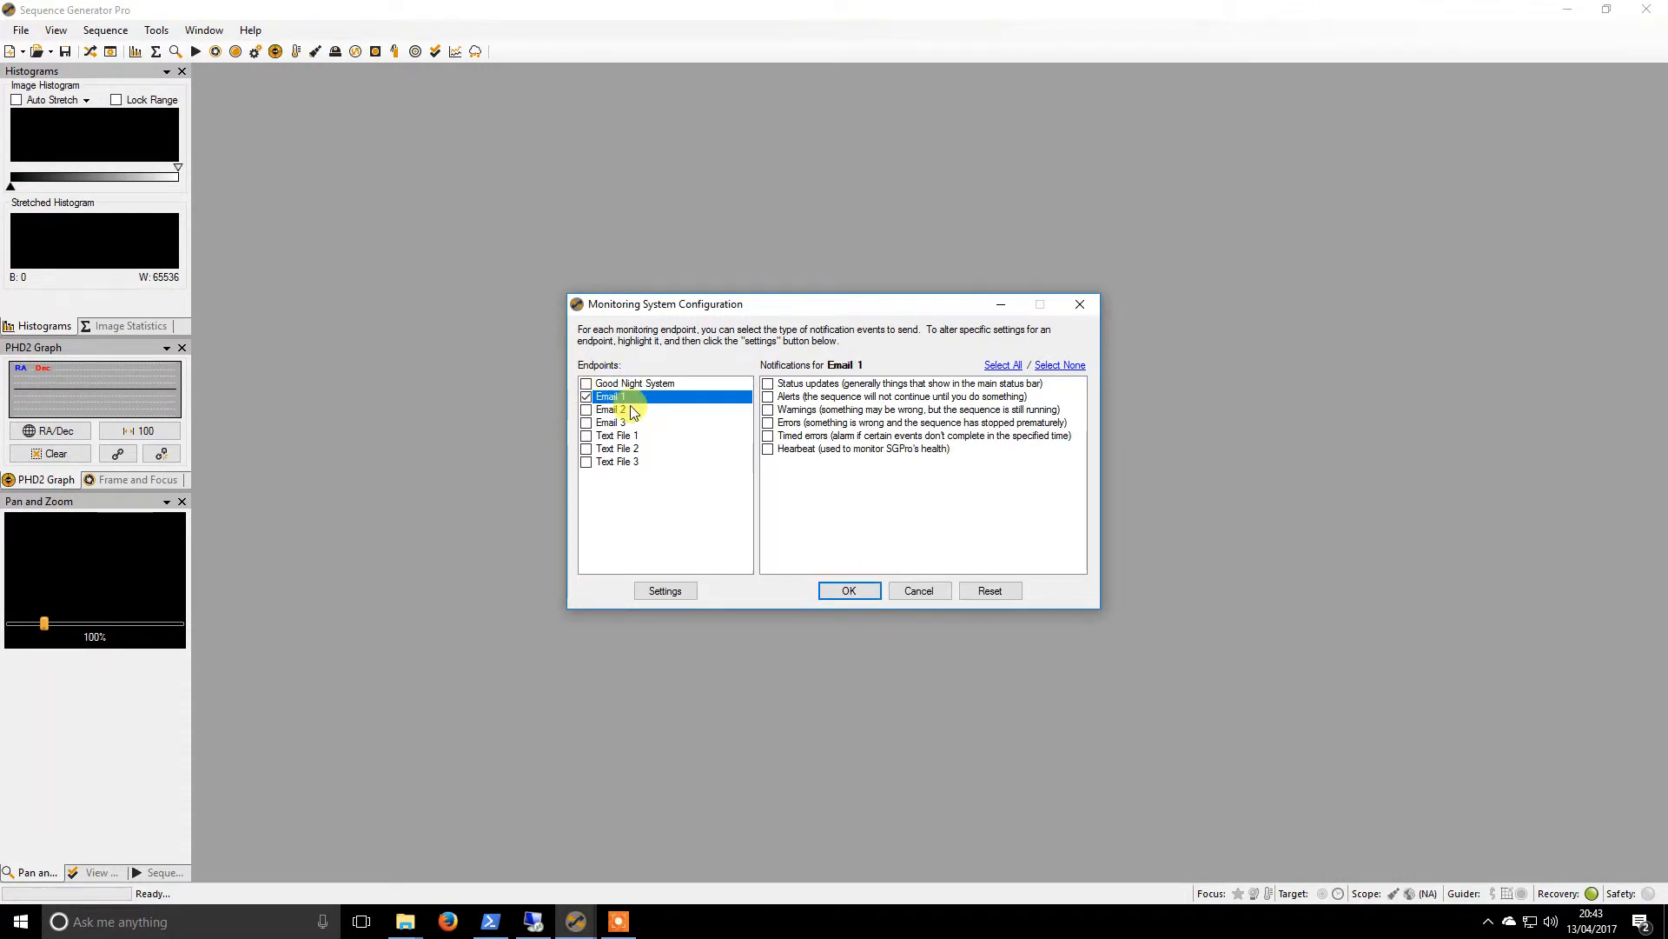
click(768, 397)
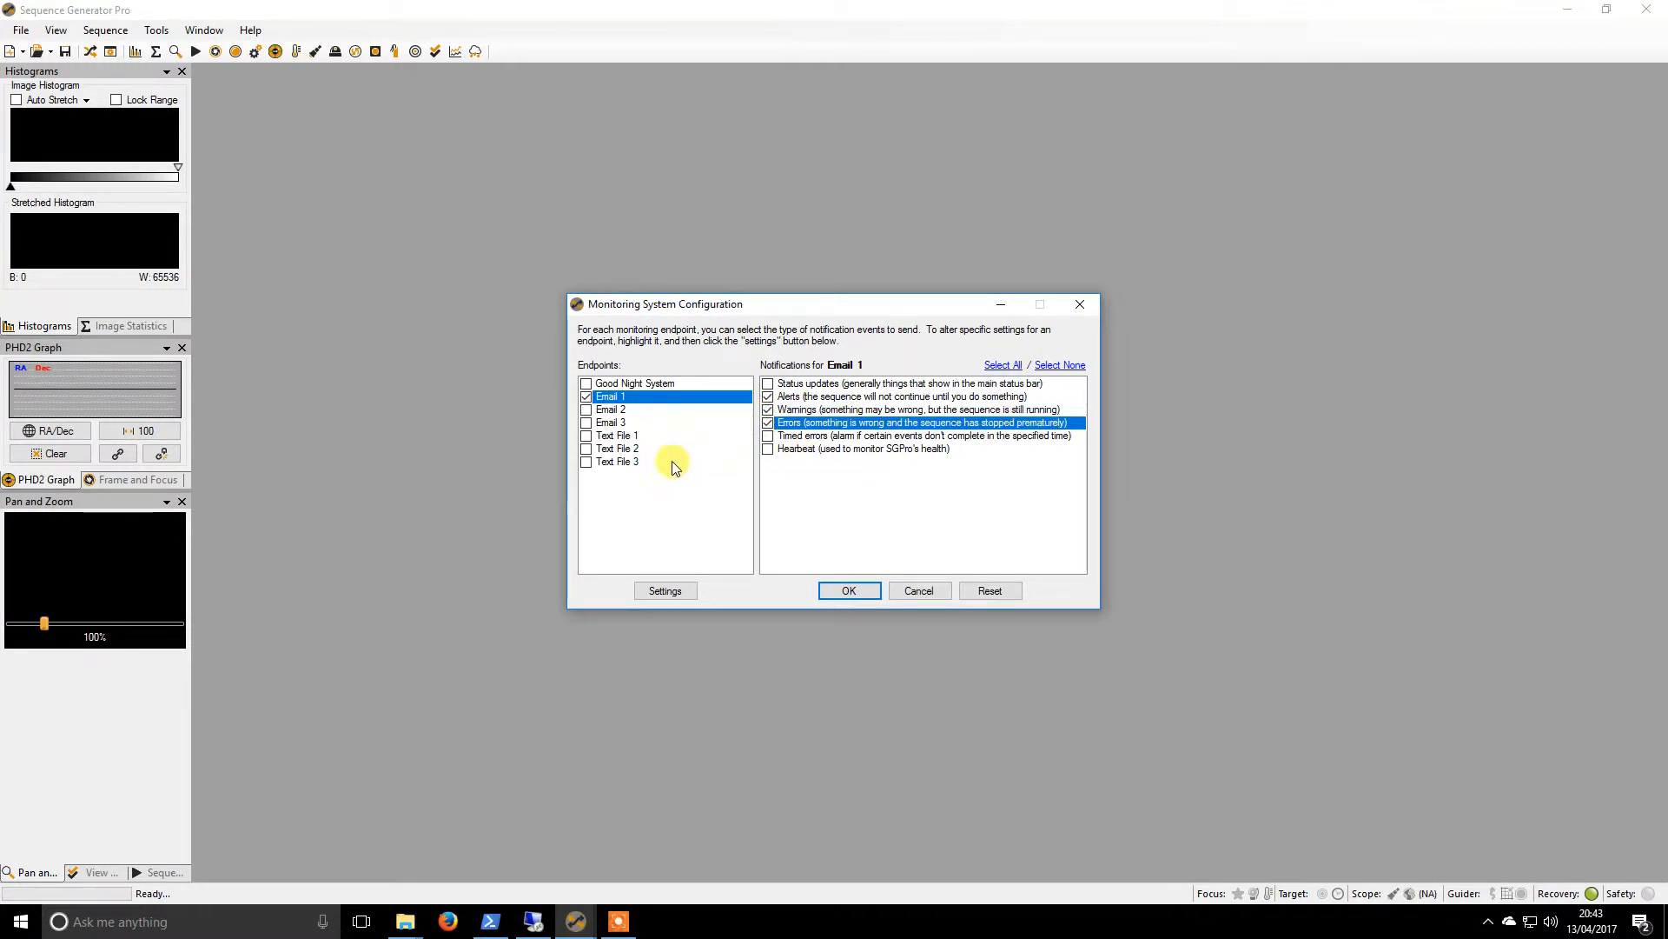
Enable Text File 1 logging status updates, alerts, warnings, errors and timed errors.
click(617, 435)
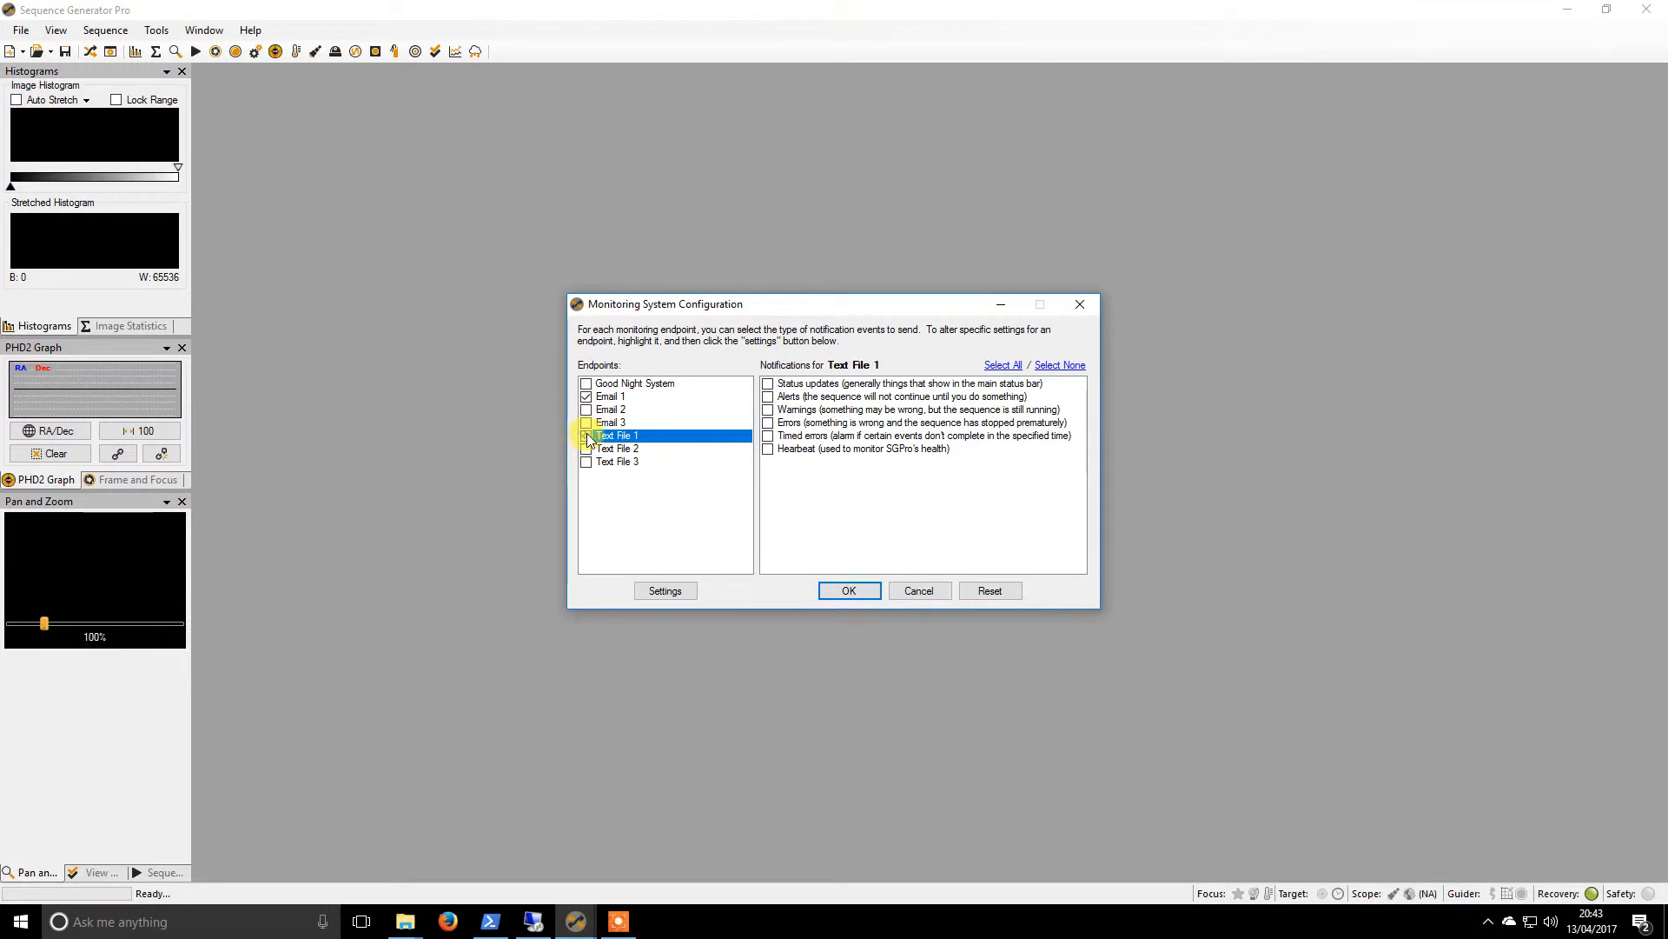
click(586, 435)
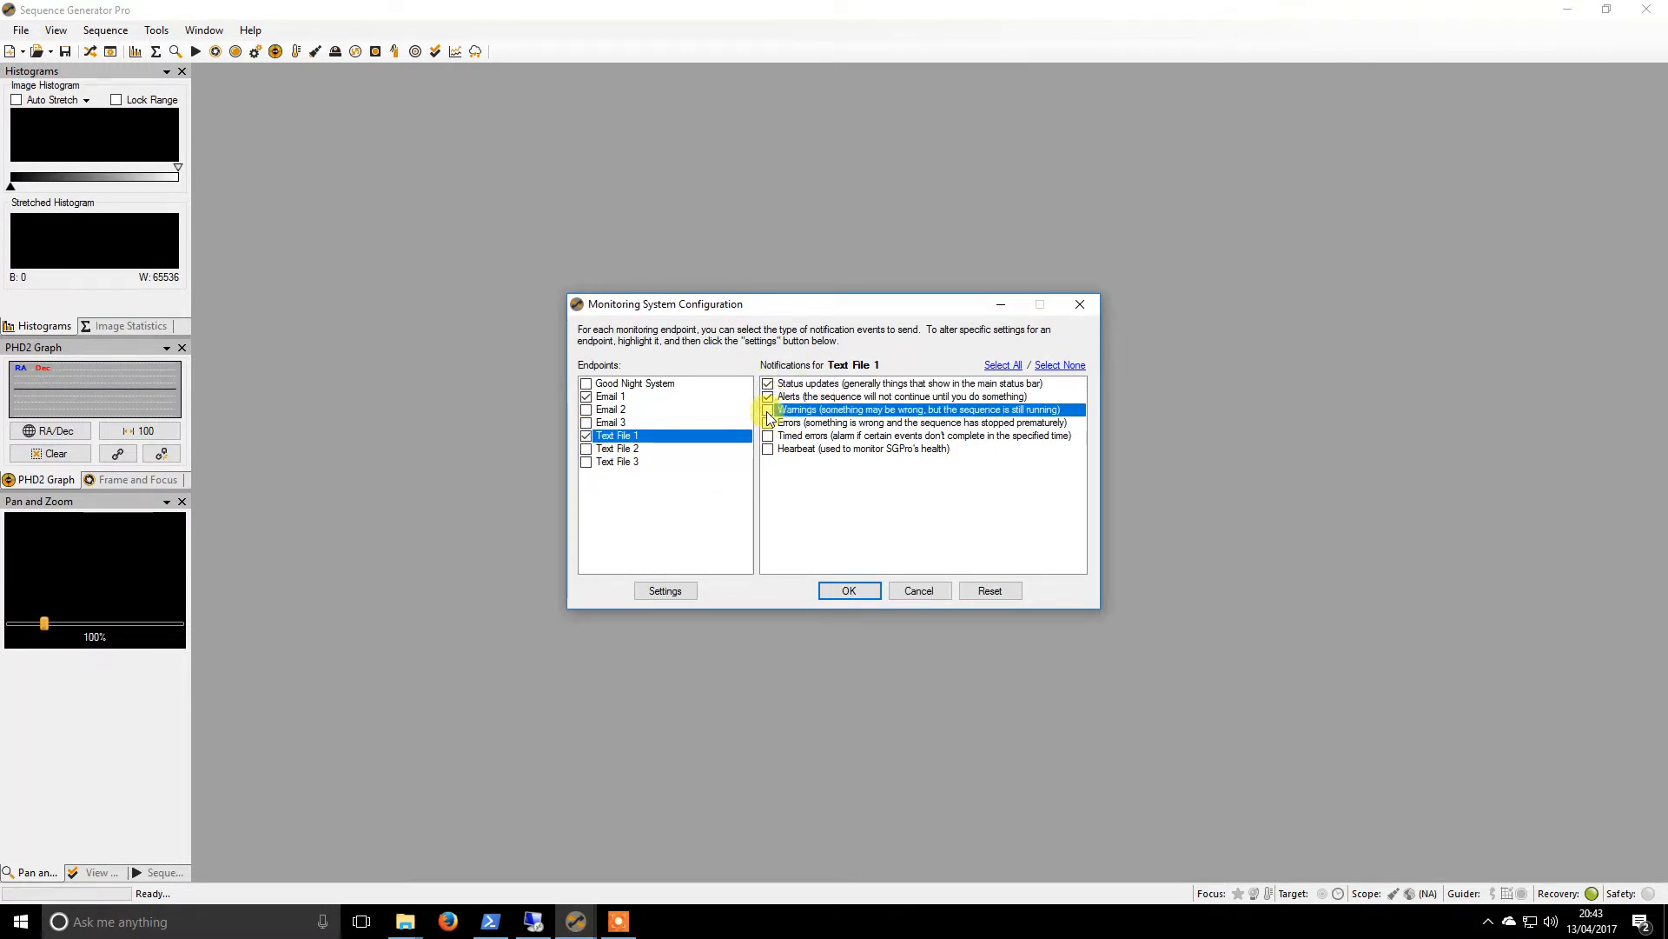
click(768, 410)
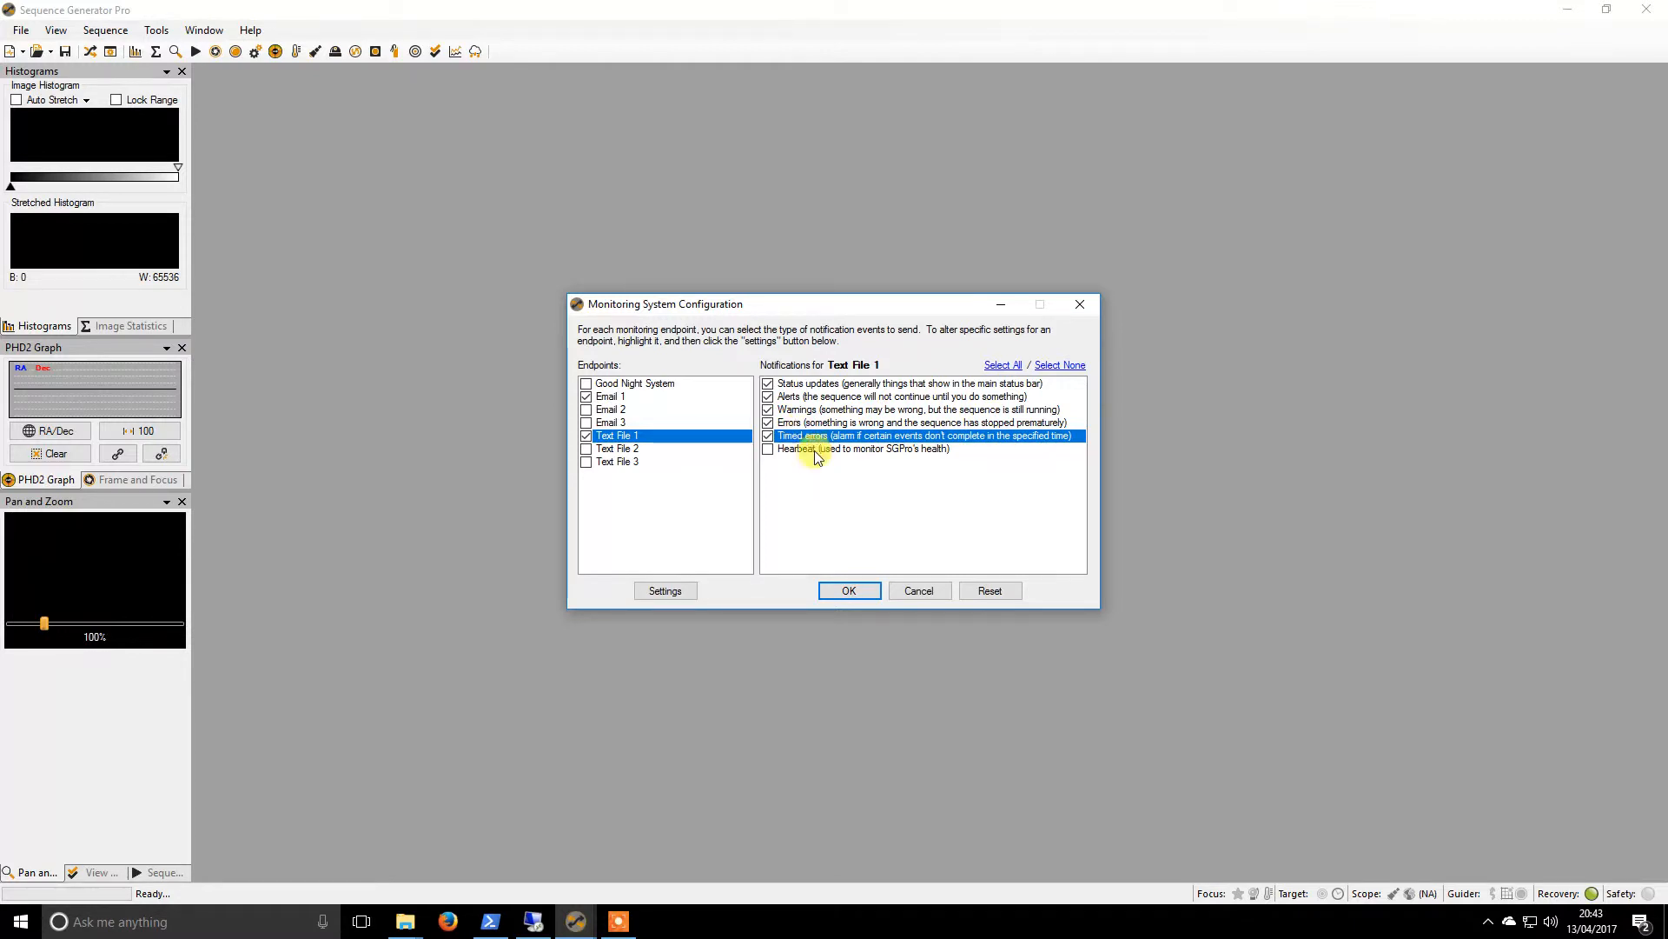
click(665, 590)
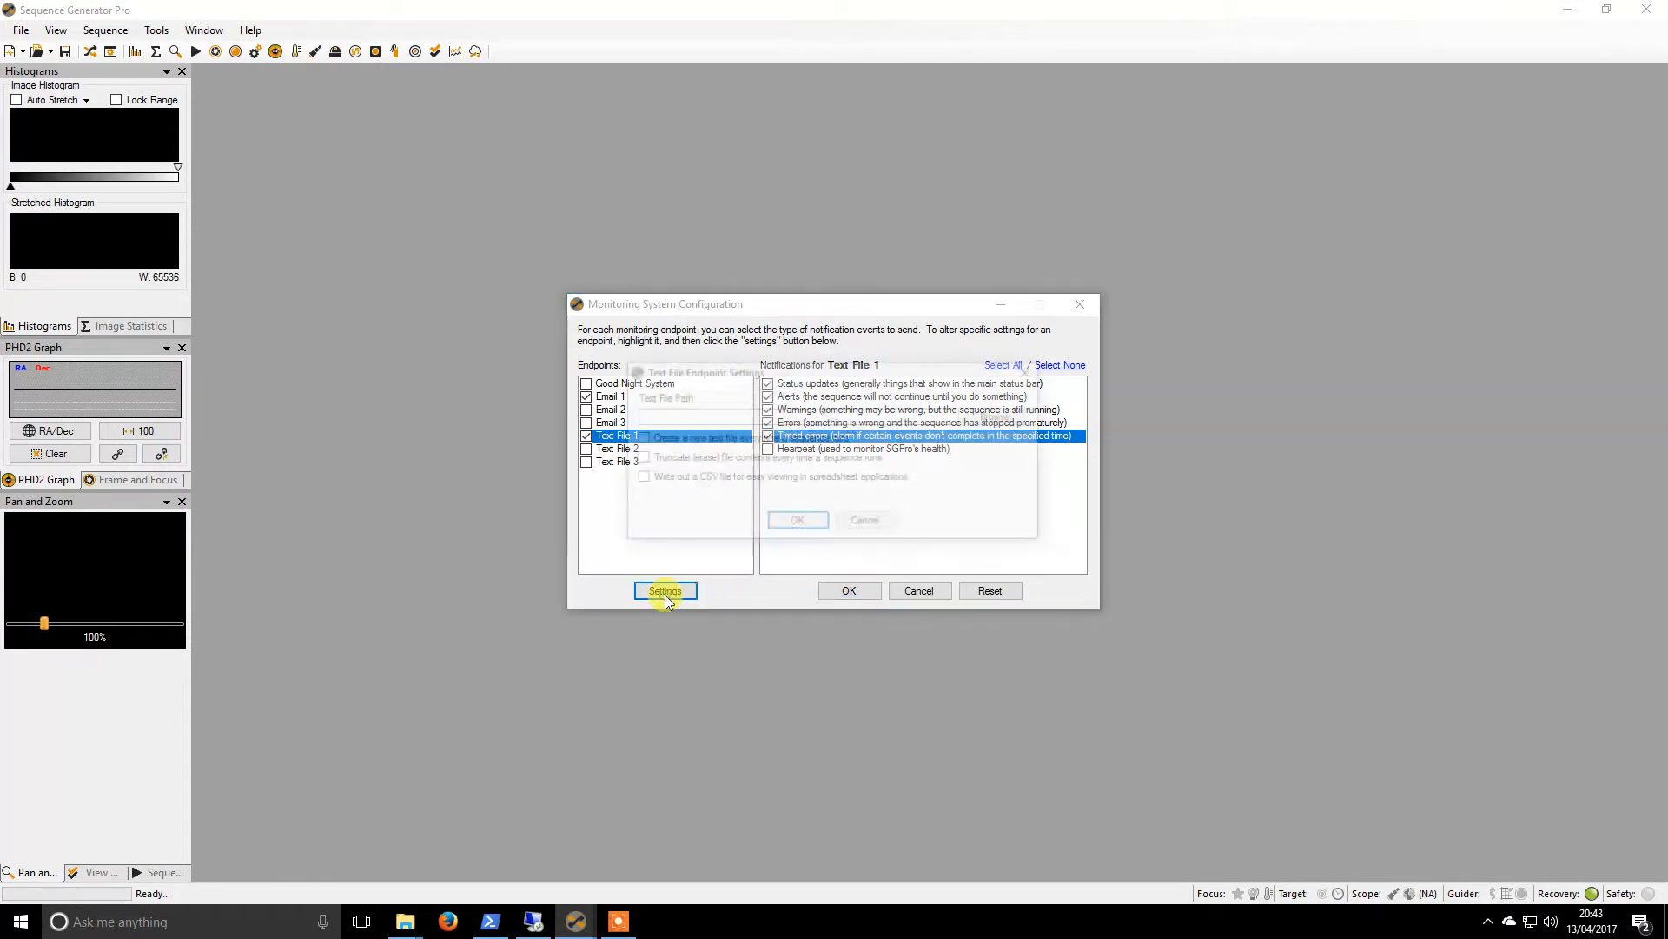
In Text File 1 settings, create a new text file every sequence run, then browse for location.
click(665, 590)
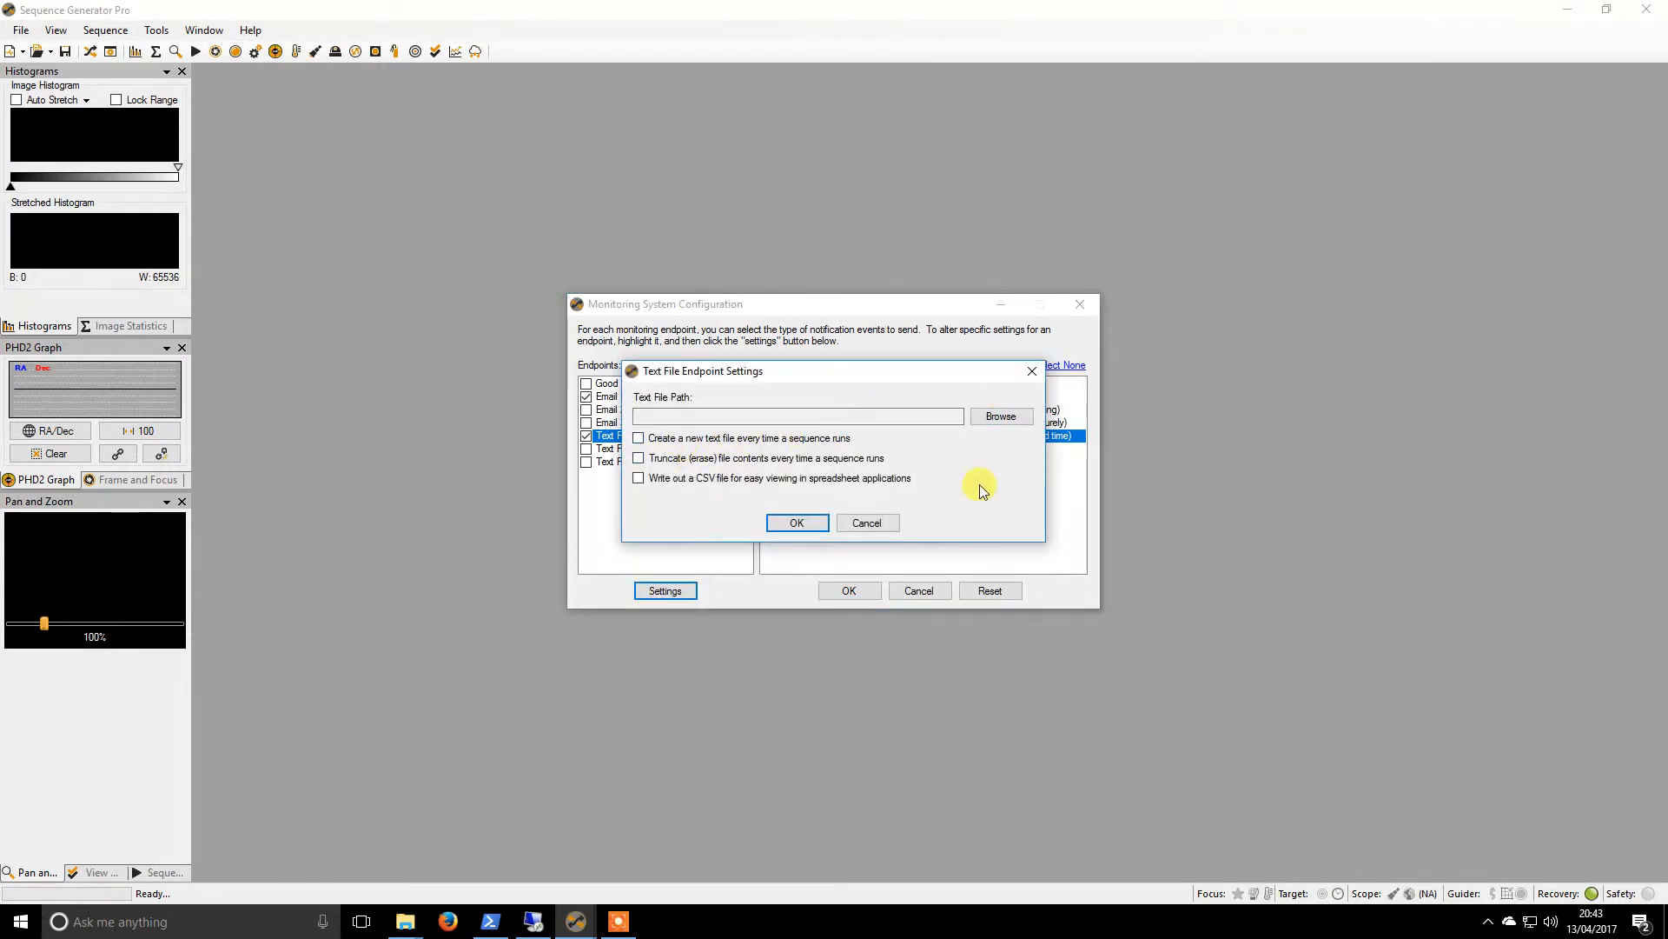
click(638, 438)
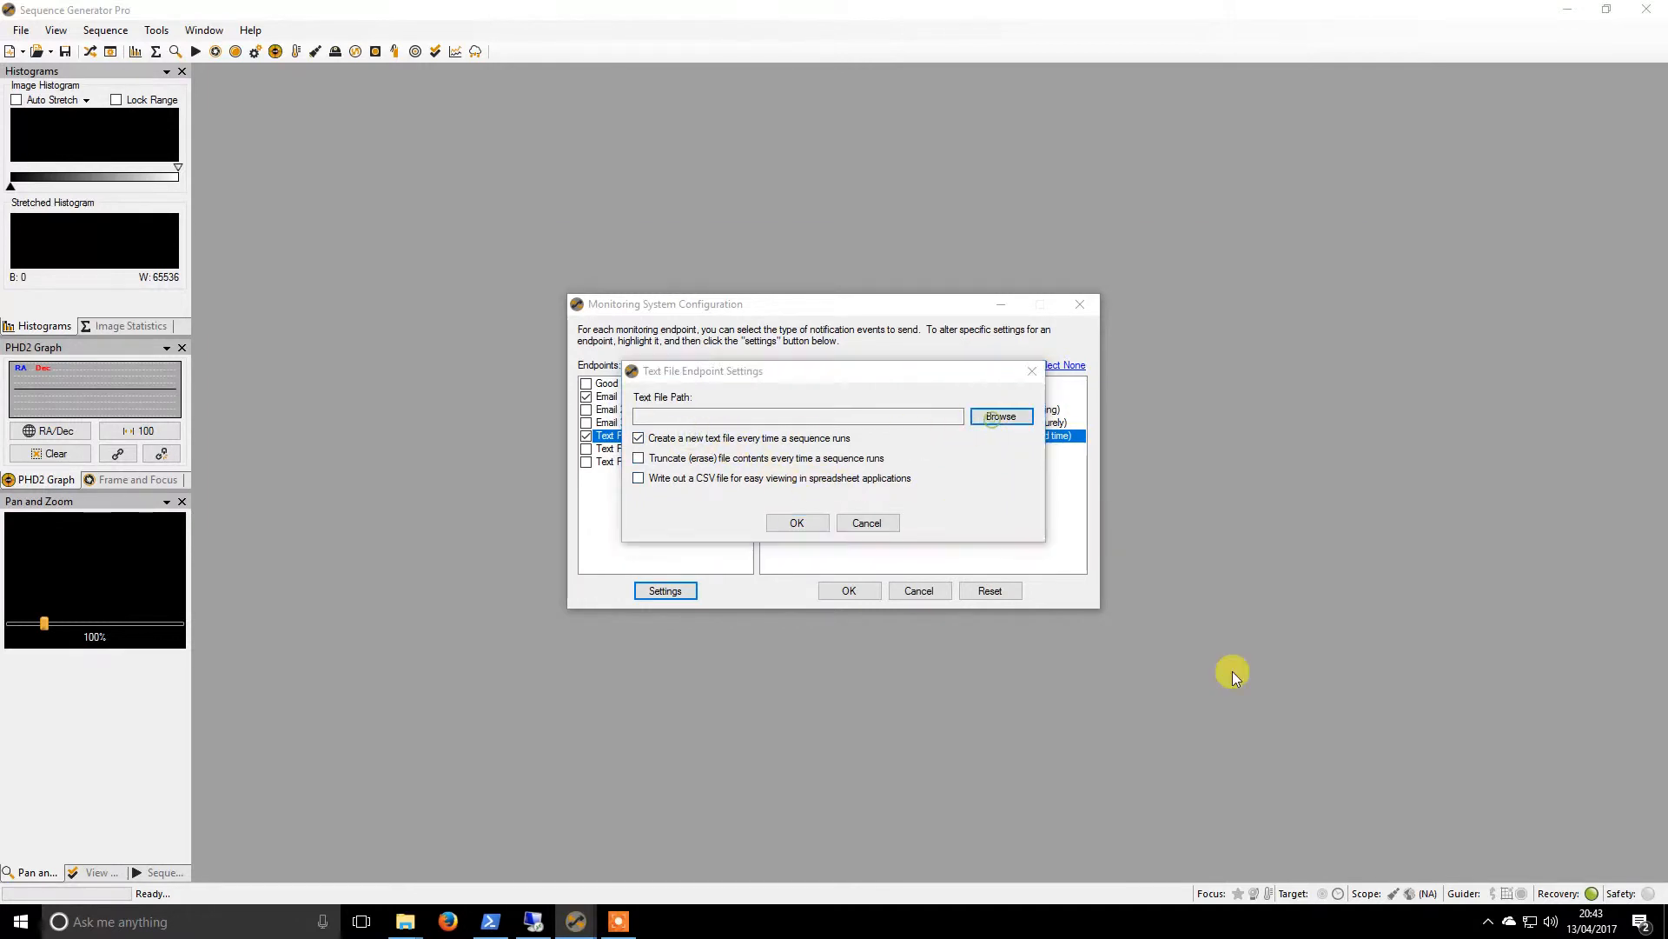
click(1001, 417)
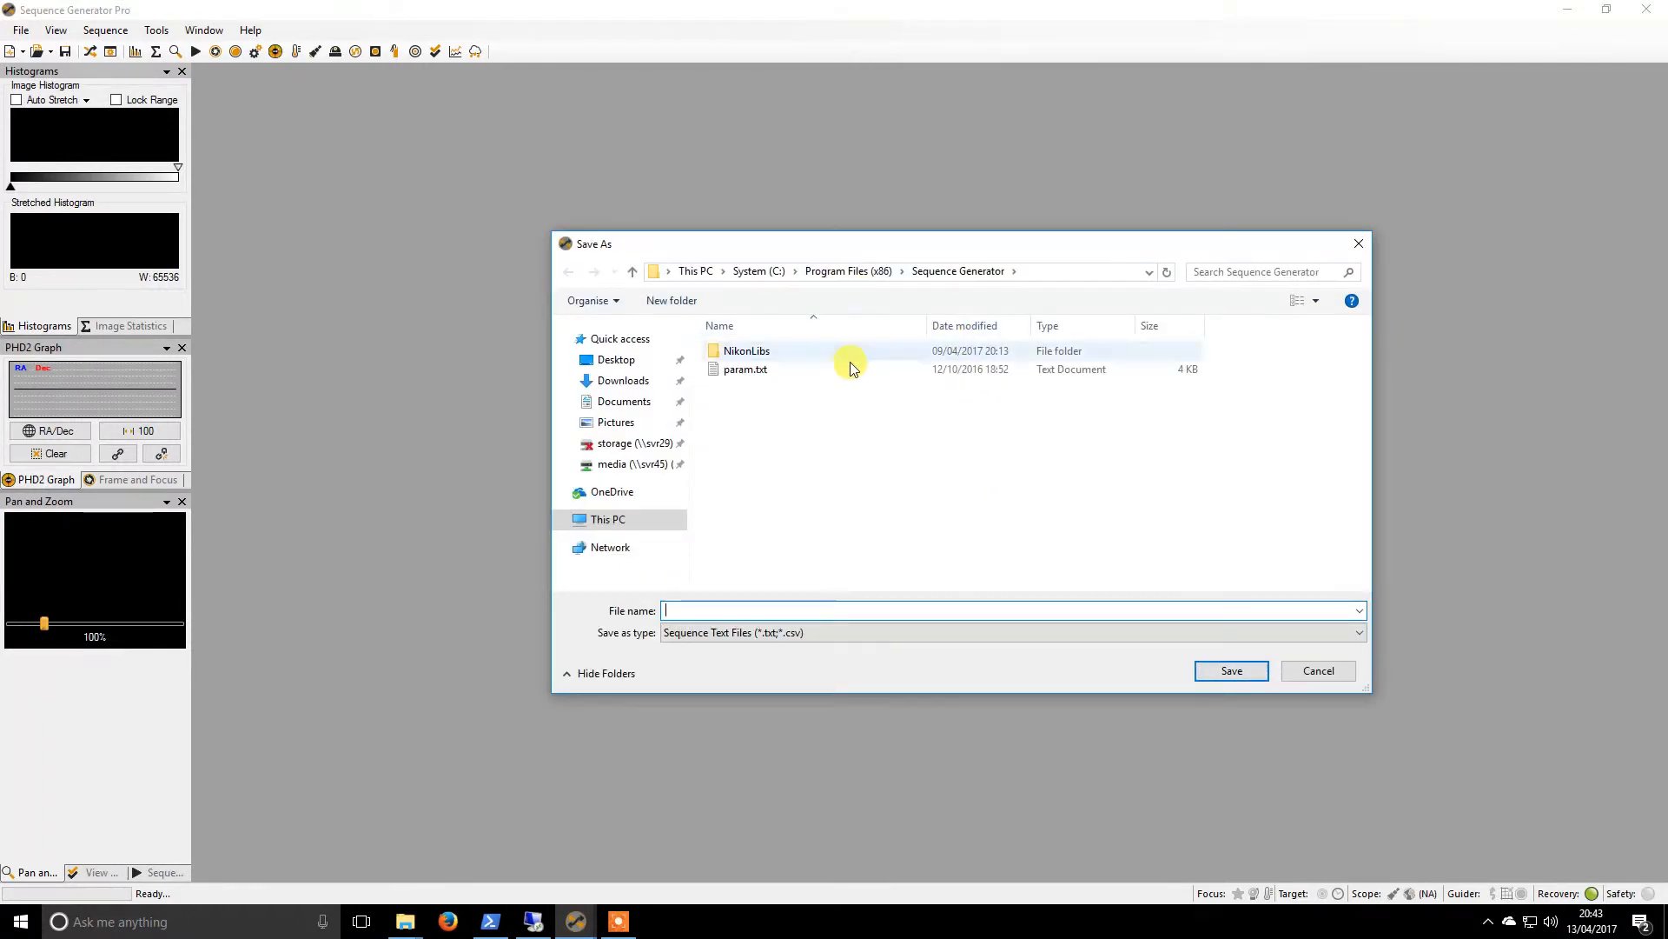
Save the log as Log1 inside a new Sequence Logs folder.
right_click(789, 438)
text(Sequence Logs)
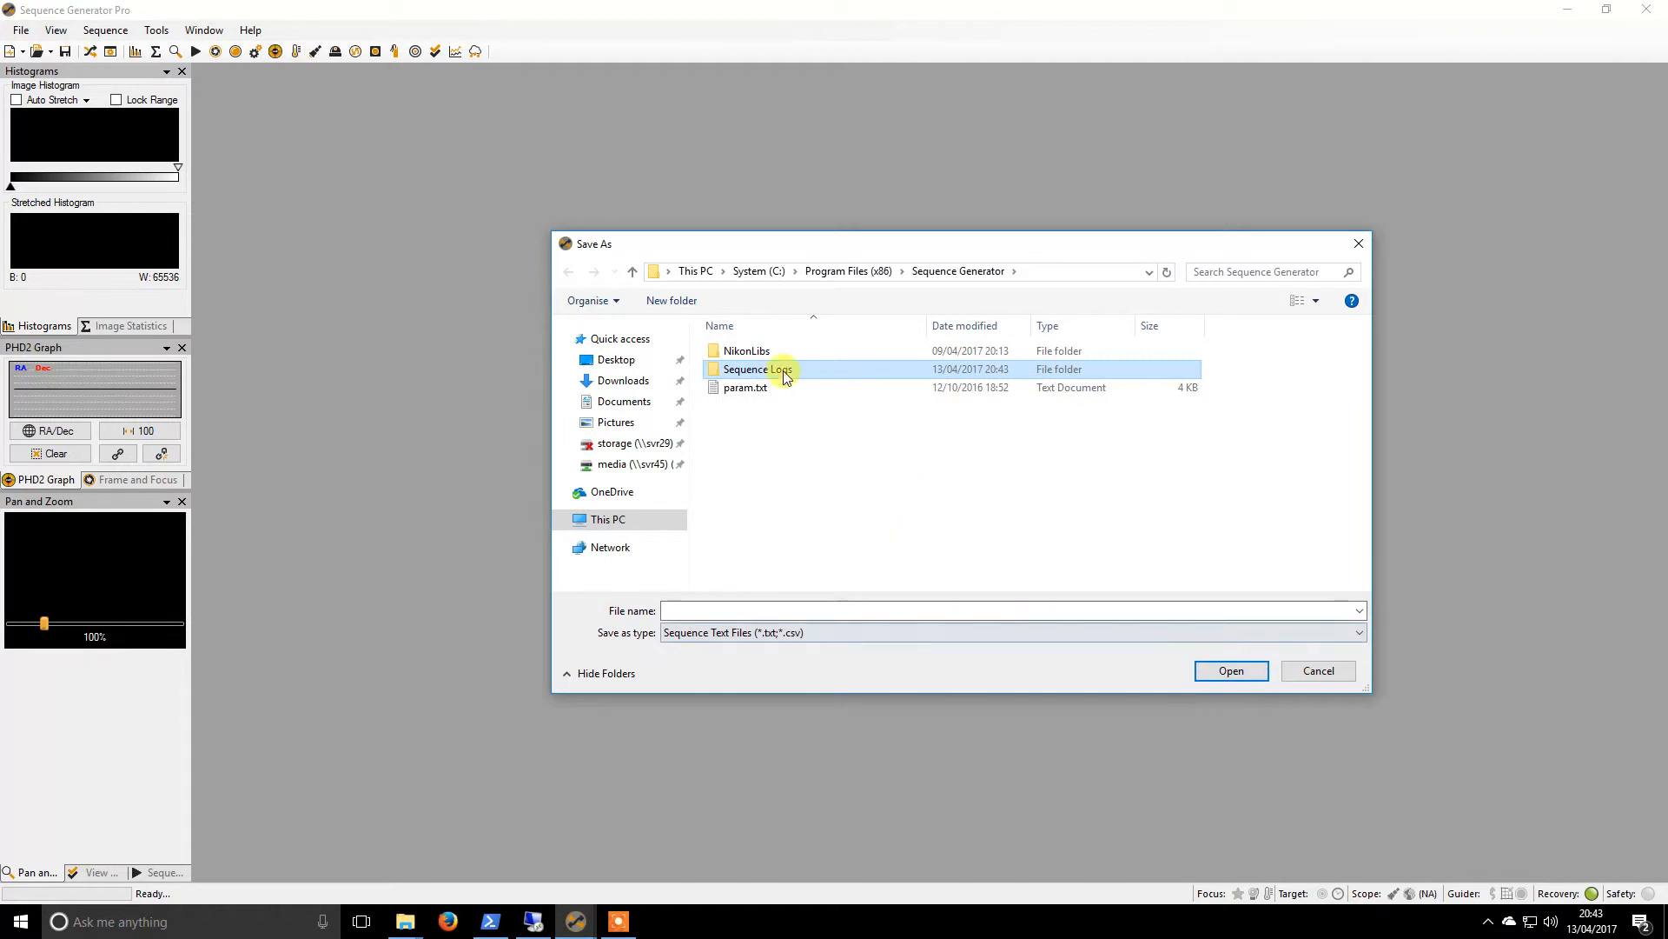
double_click(756, 368)
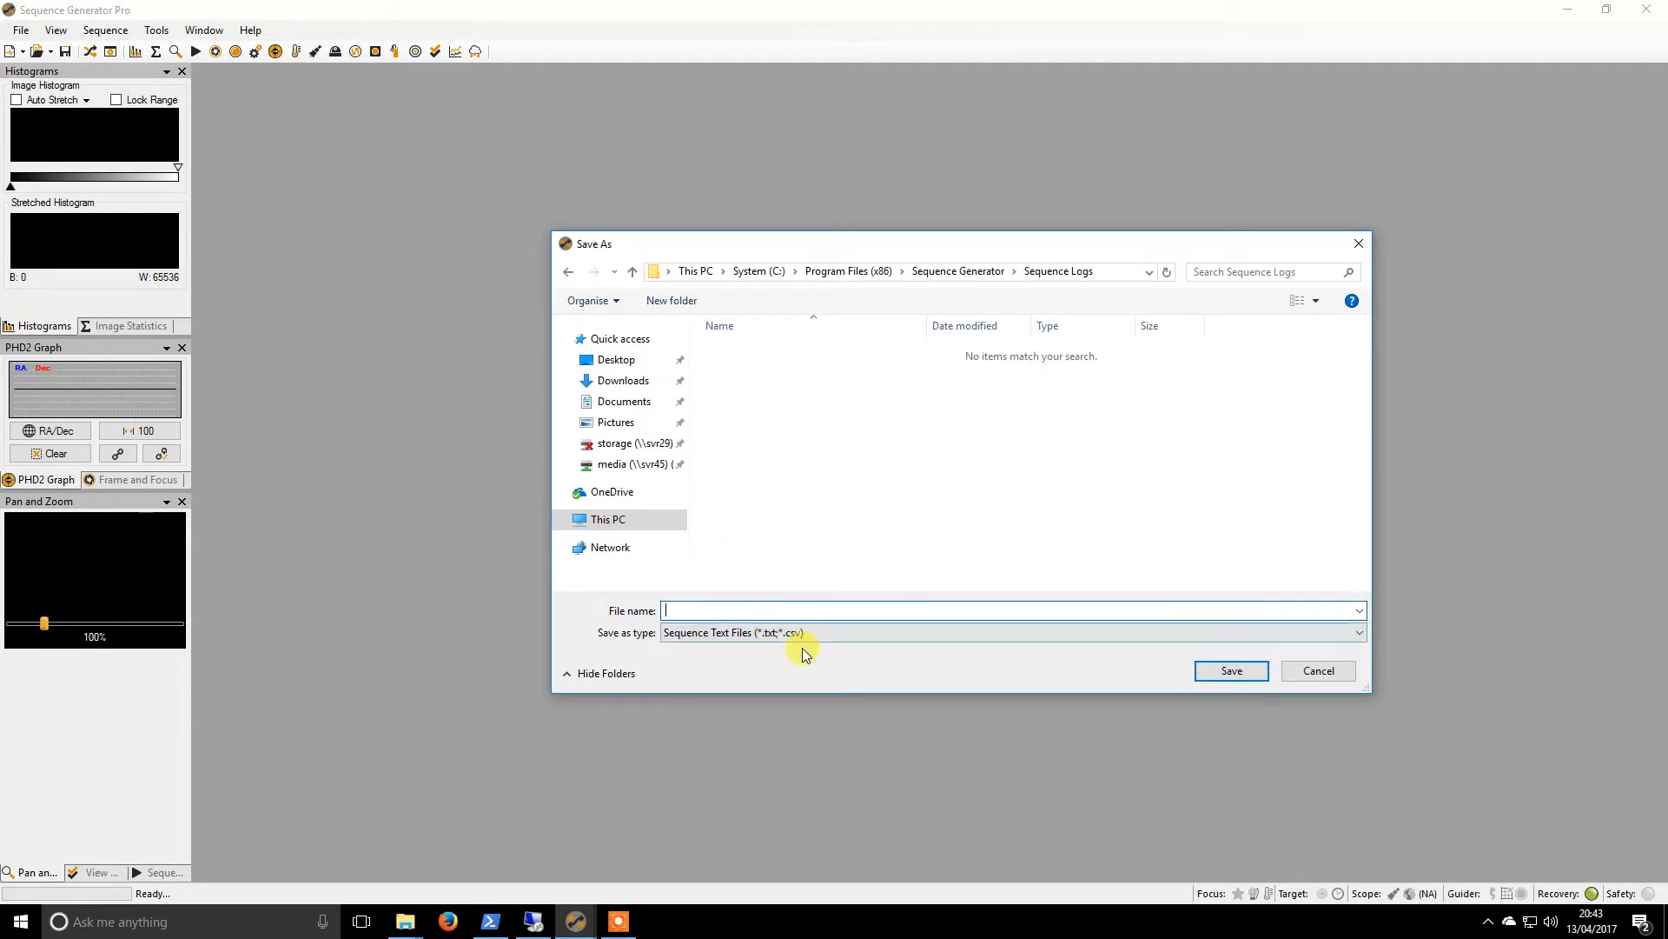
text(Log1)
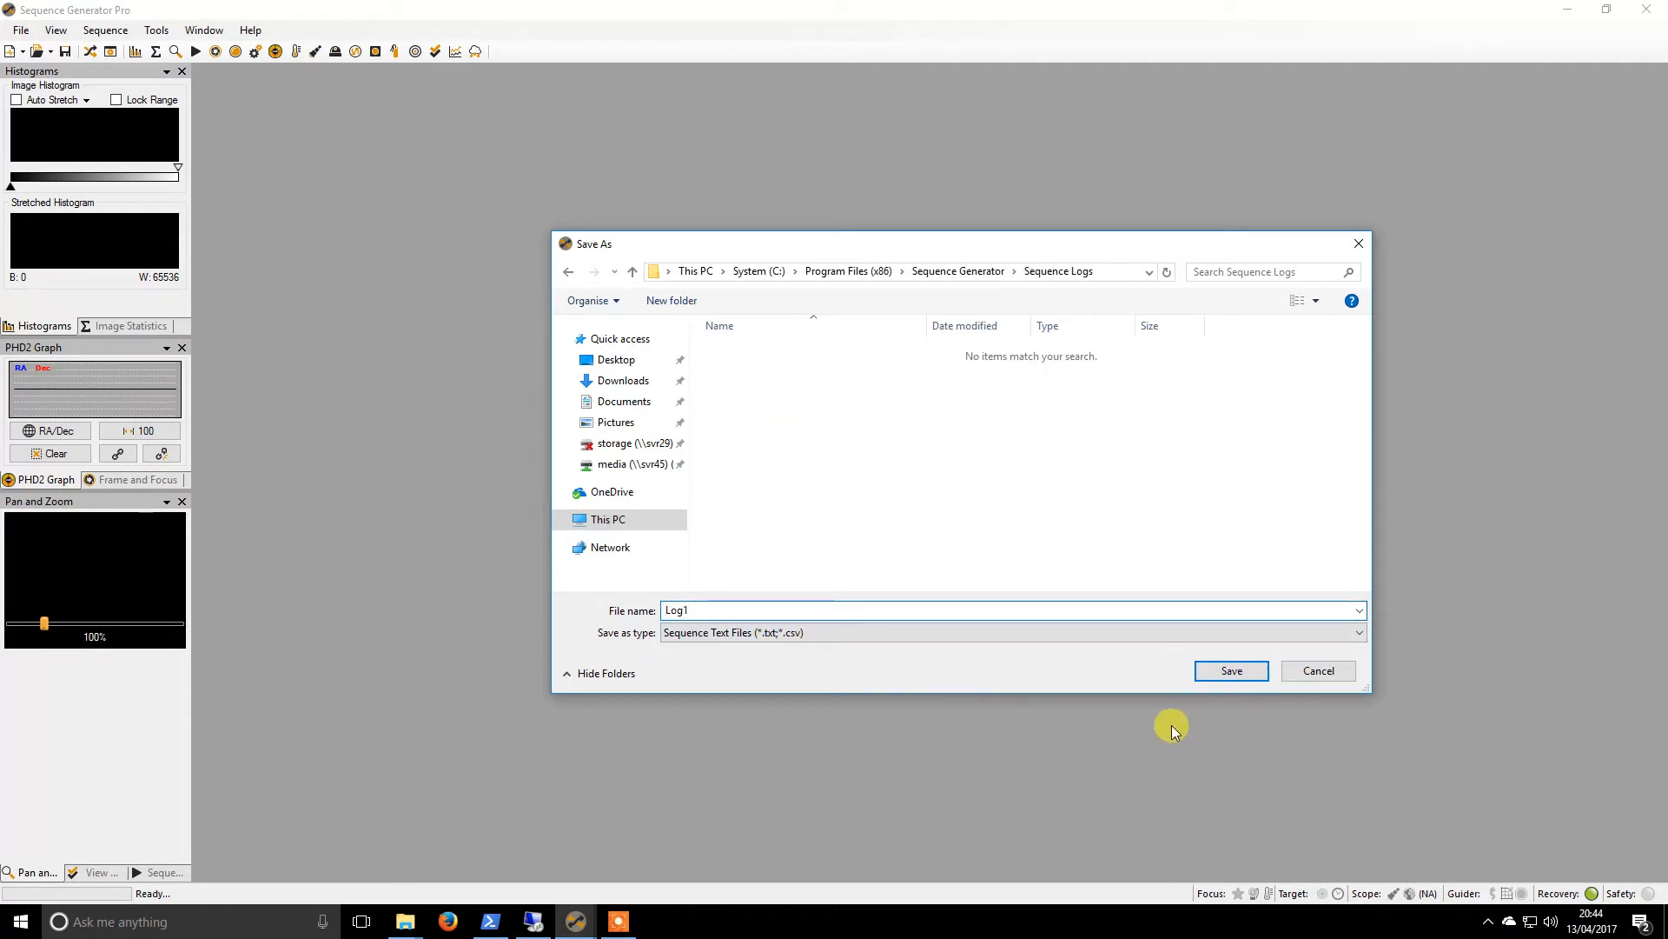
click(1232, 670)
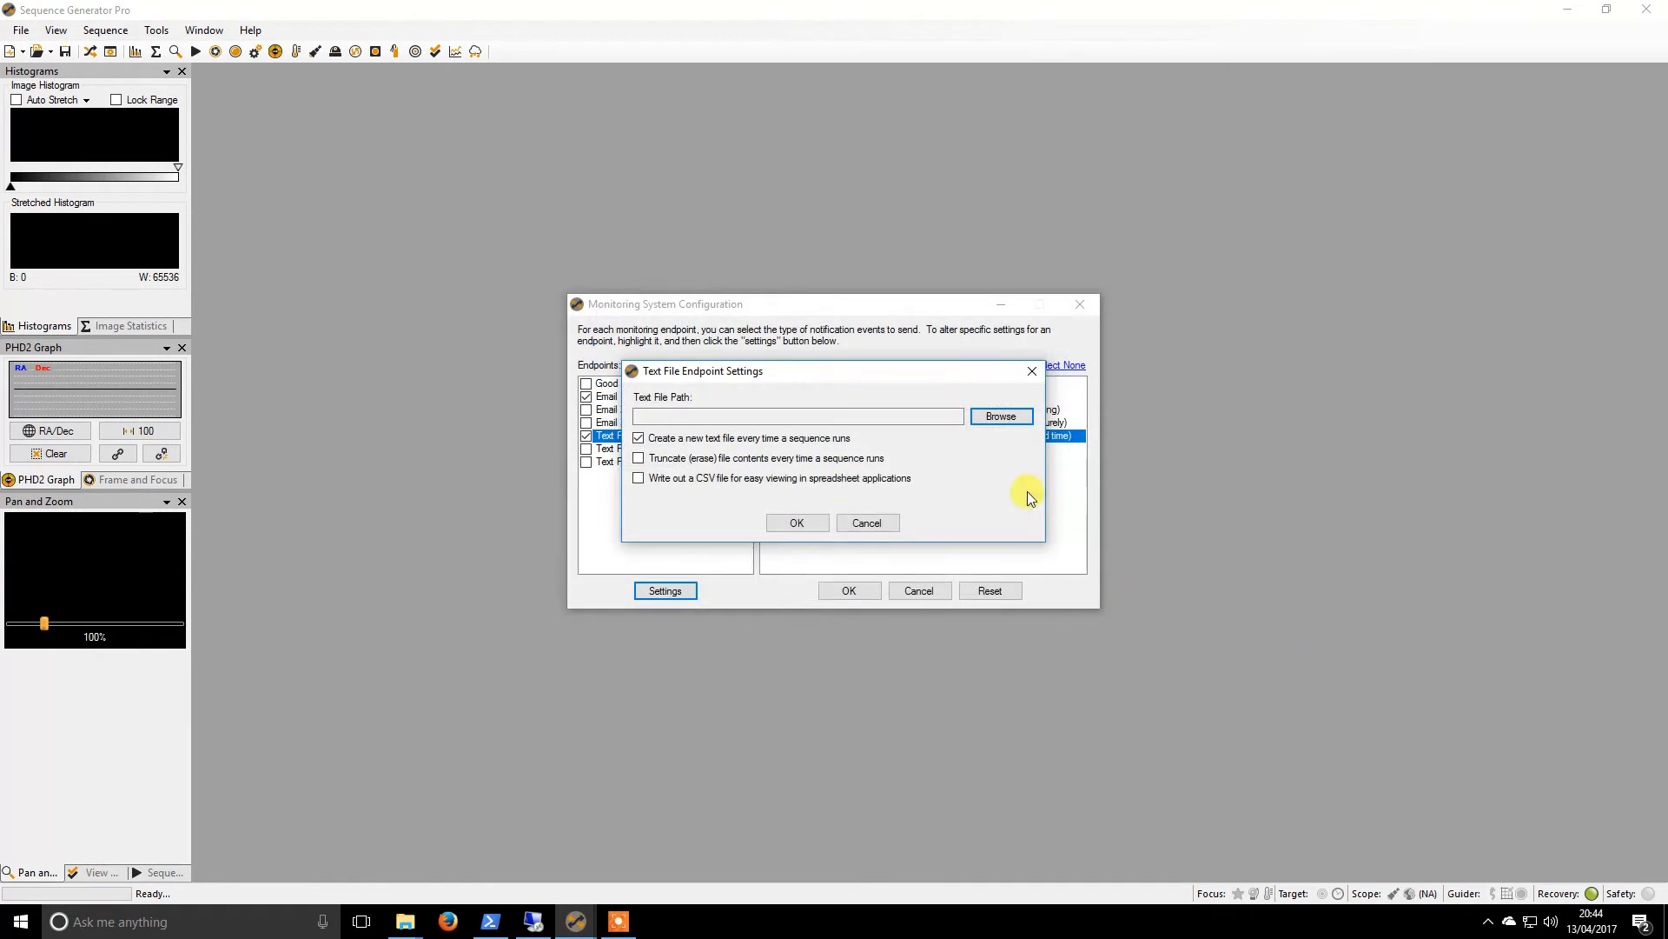
mouse_move(818, 463)
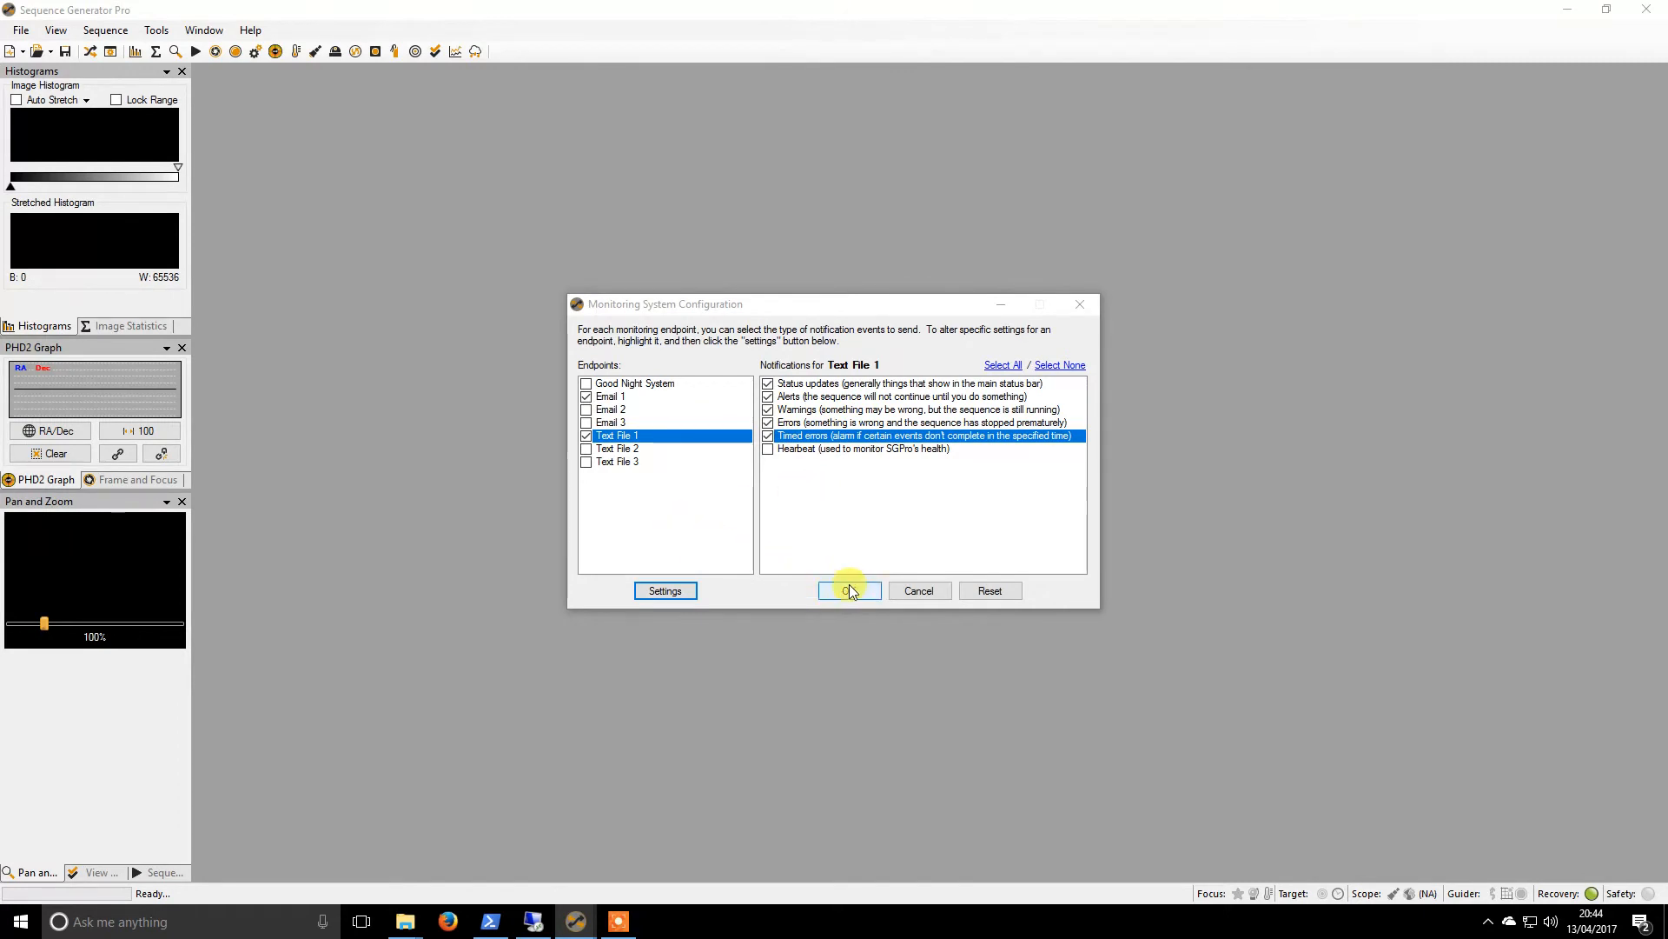
mouse_move(849, 602)
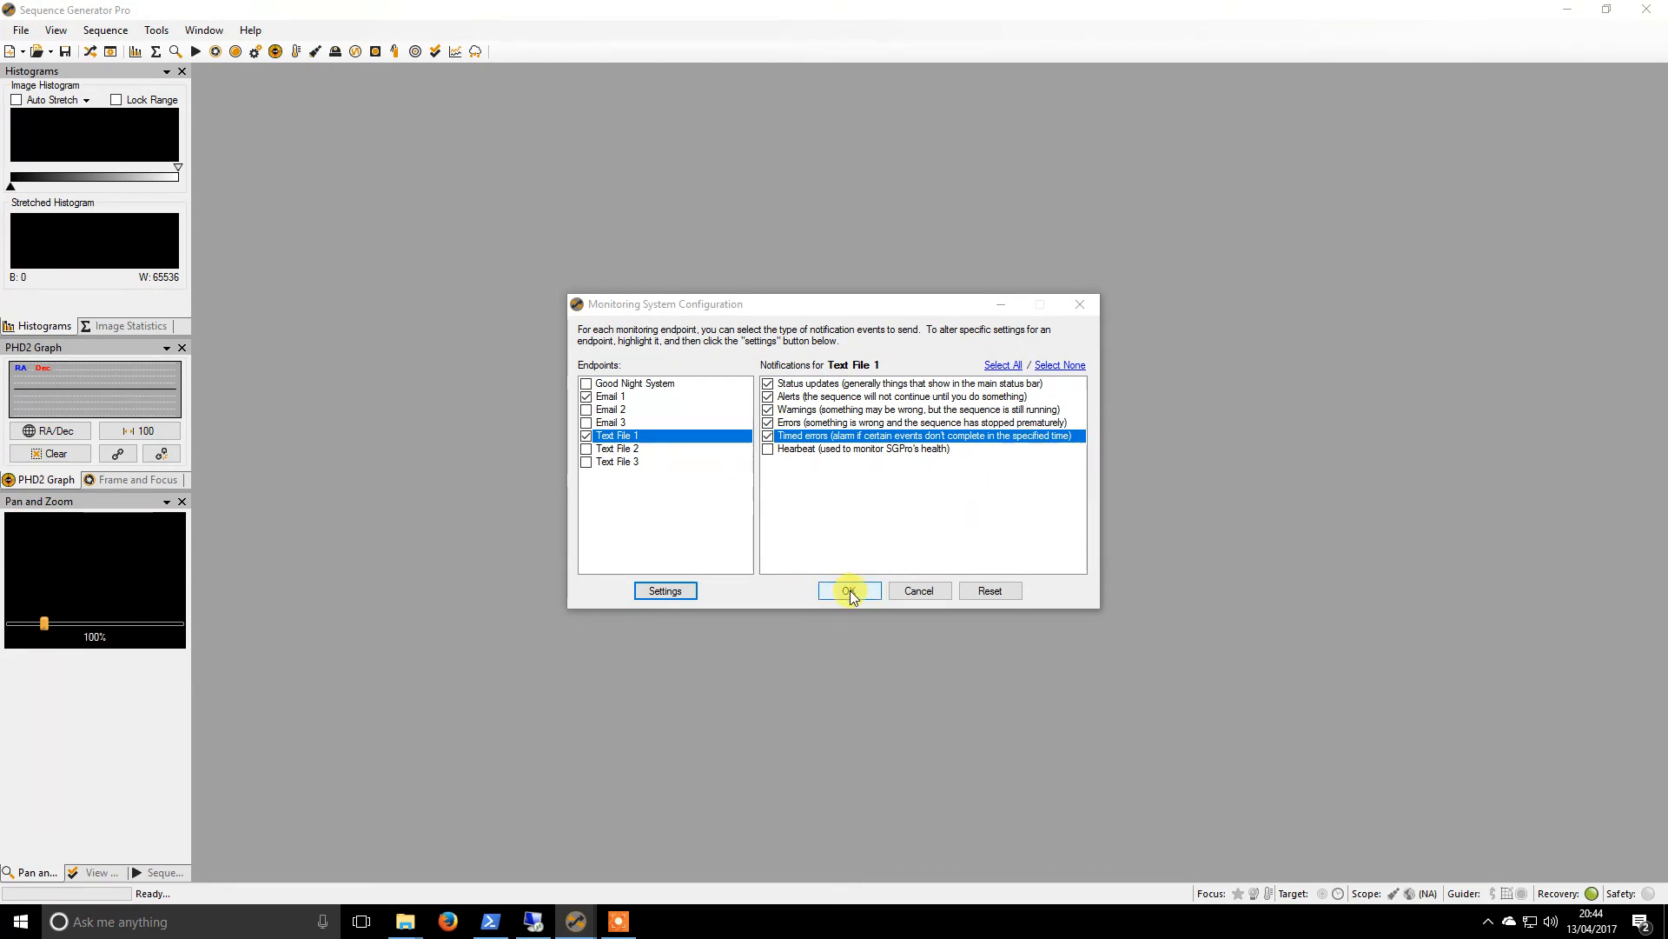
Confirm the Text File and Monitoring System Configuration windows with OK.
click(849, 590)
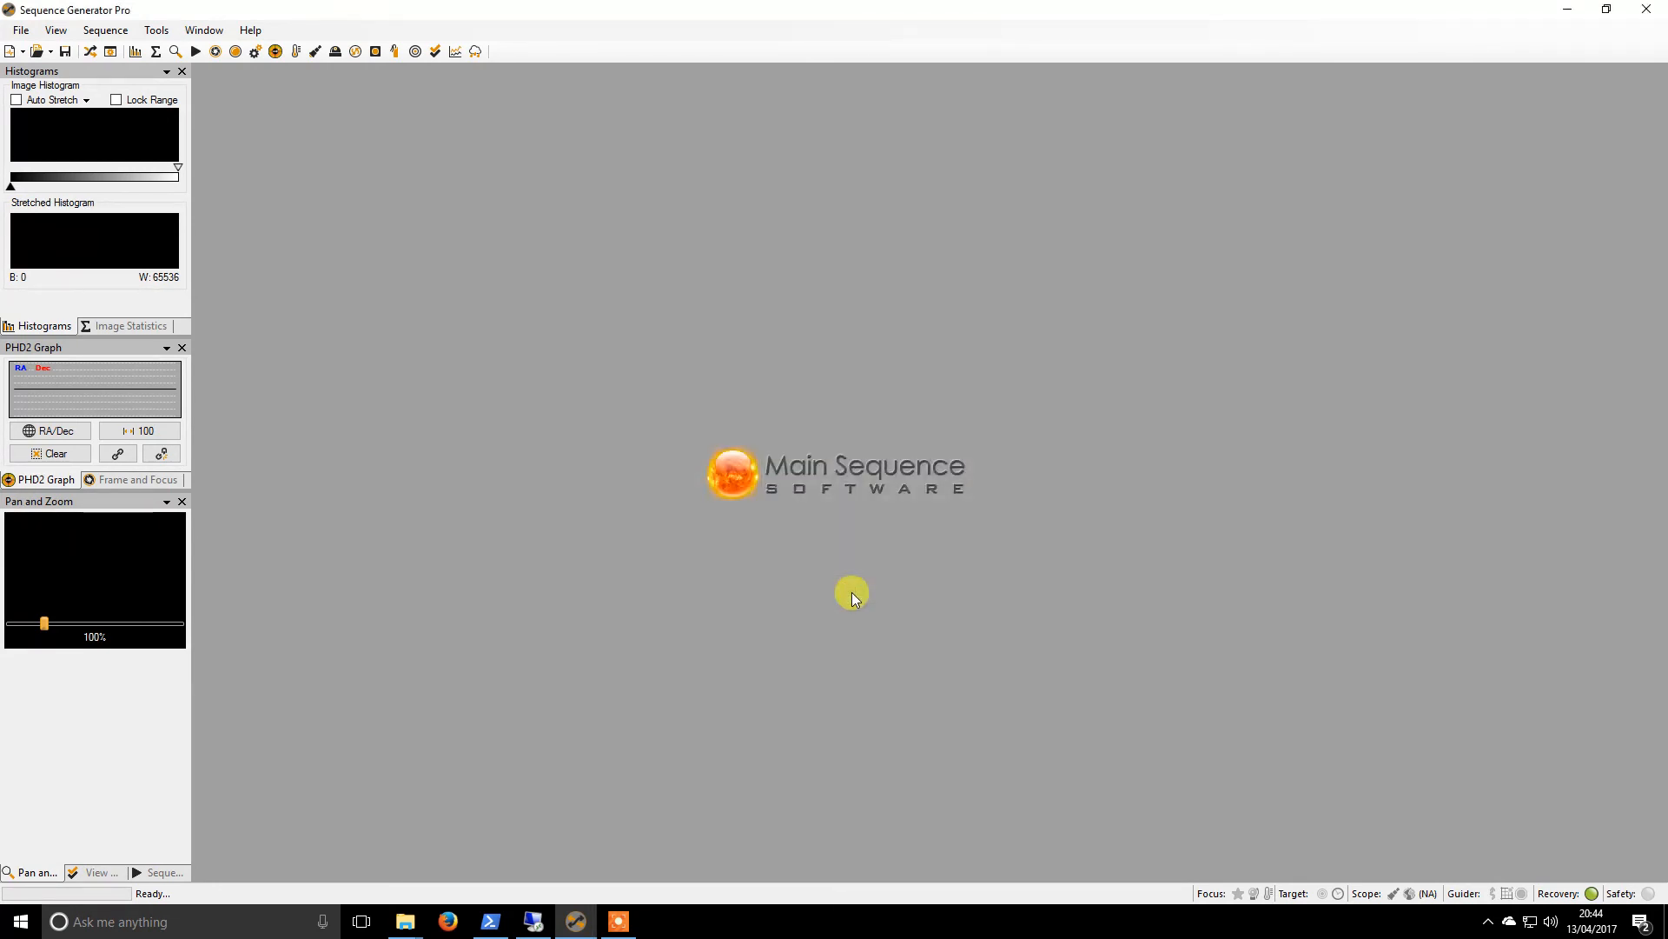